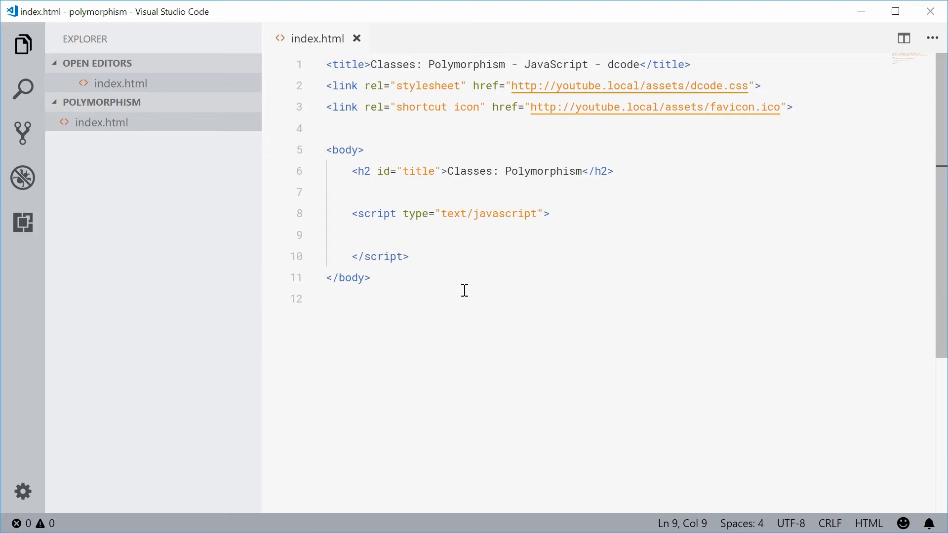
Declare class Animal with a constructor taking a name parameter.
text(class A)
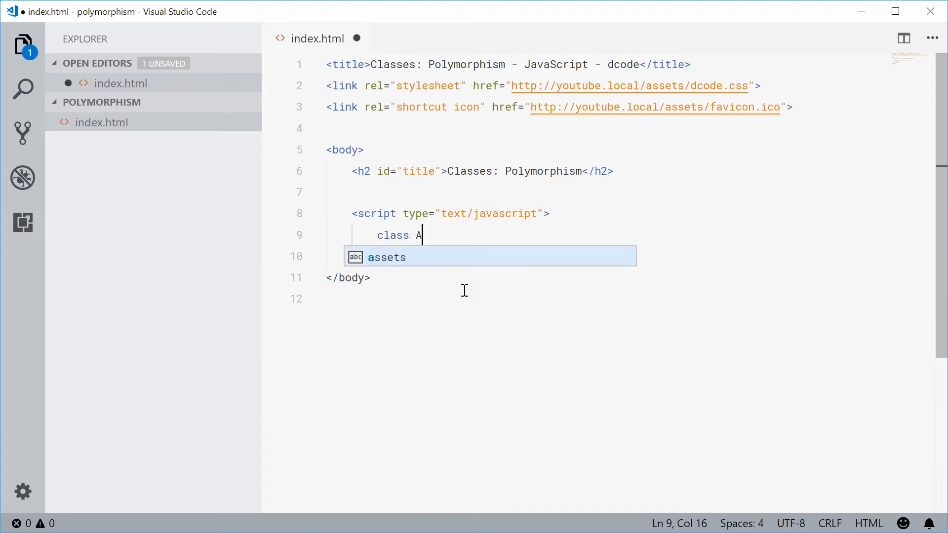
text(nimal)
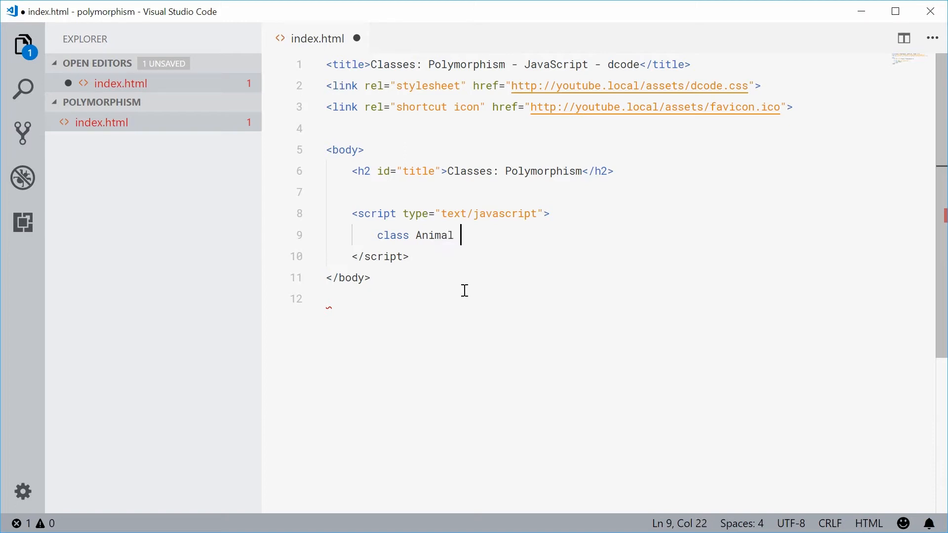
text({)
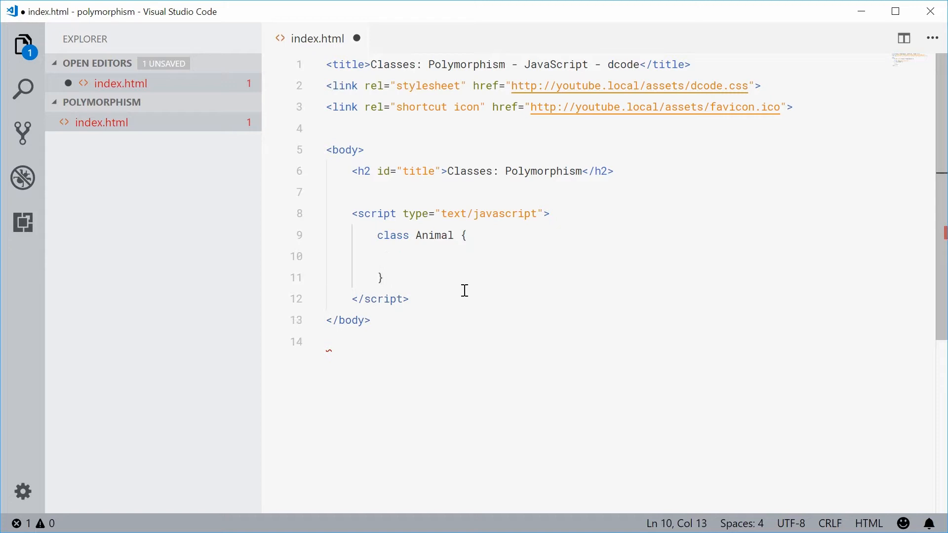
text(constructor)
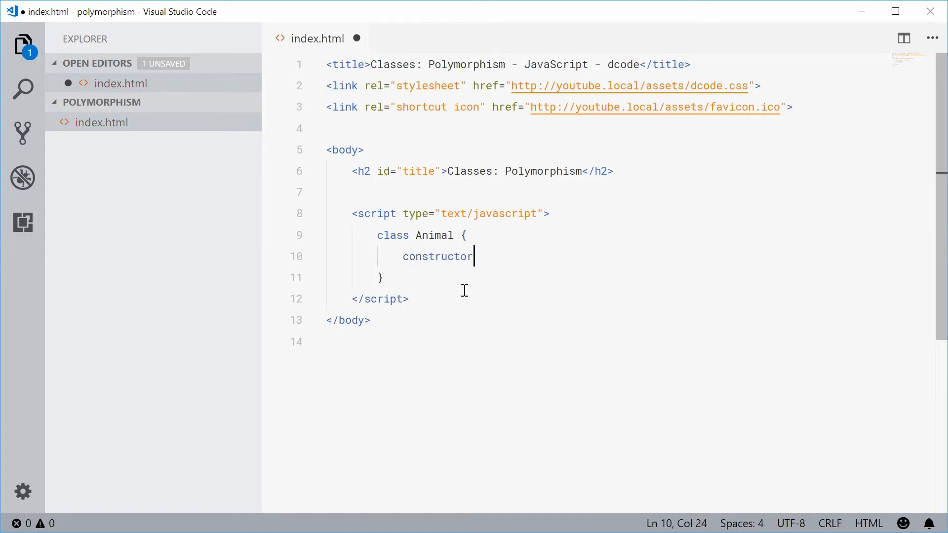
text(())
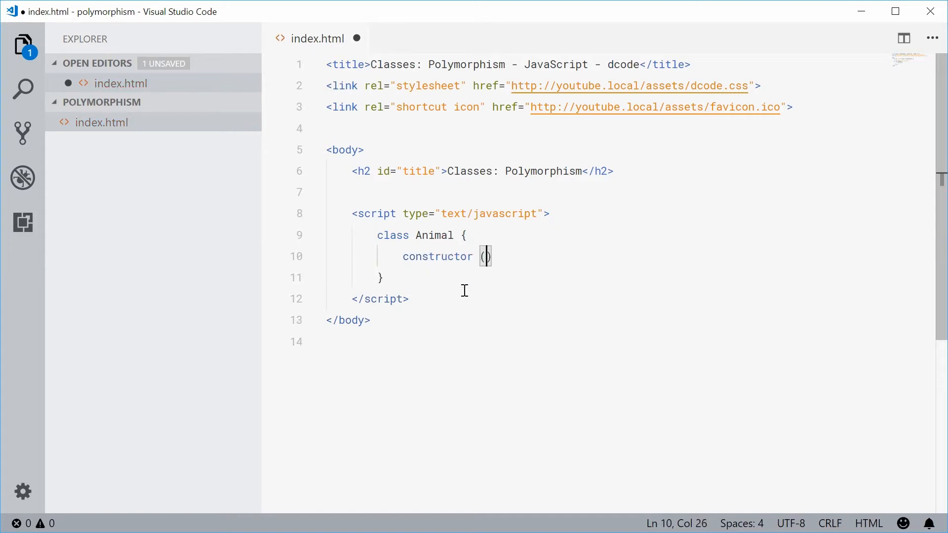
text(nam)
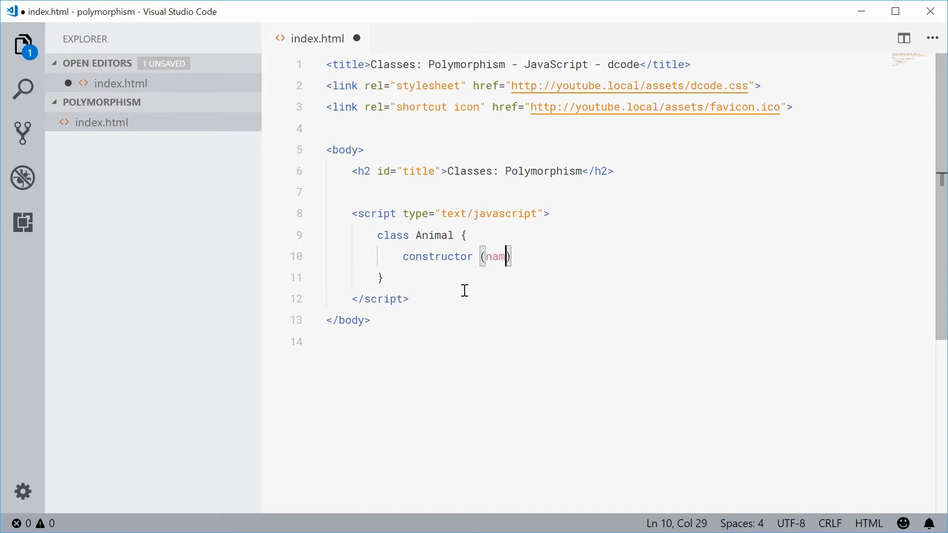
text(e))
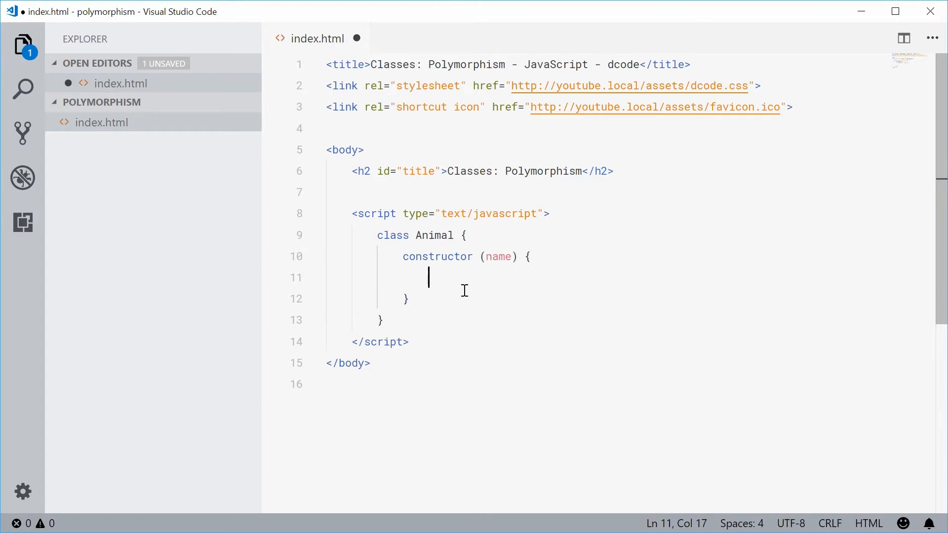
Store the name in the constructor with this.name = name.
text(thi)
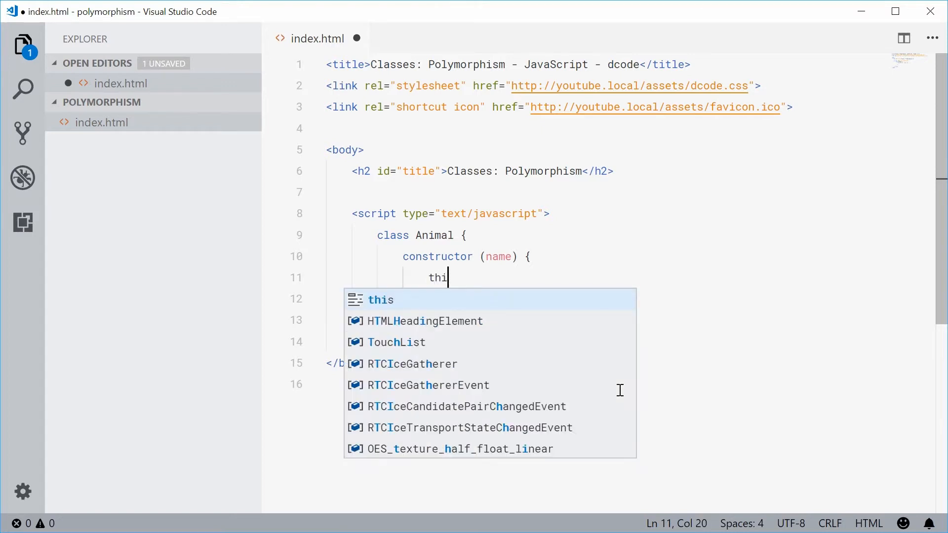
text(s.name =)
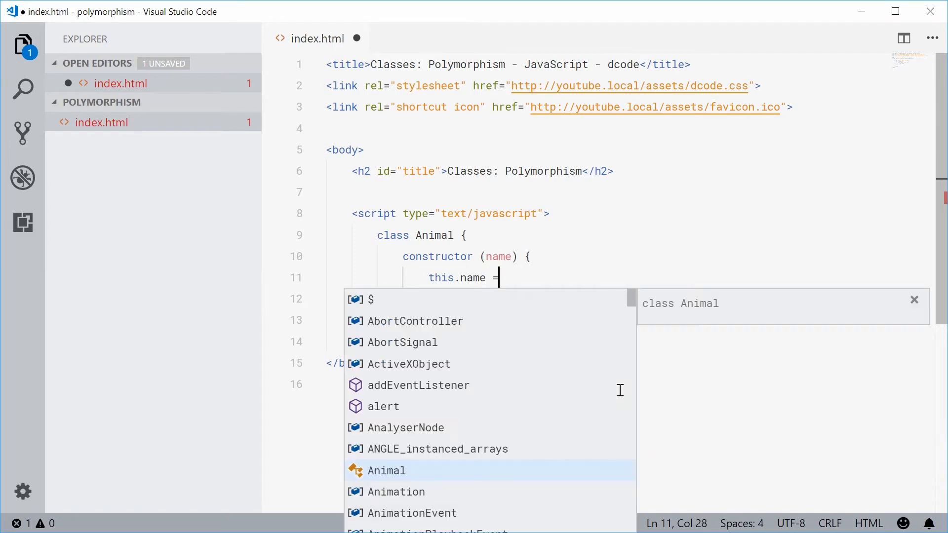
text(name;)
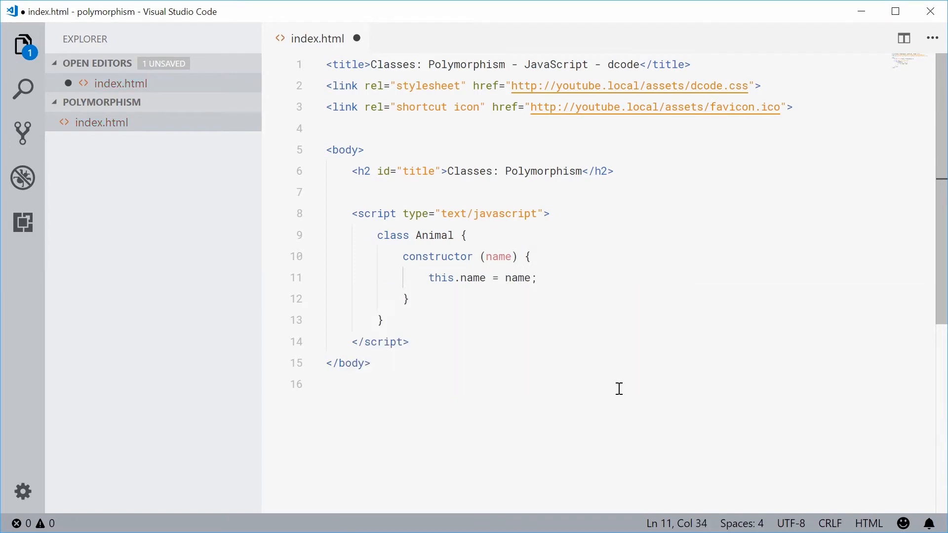
double_click(498, 257)
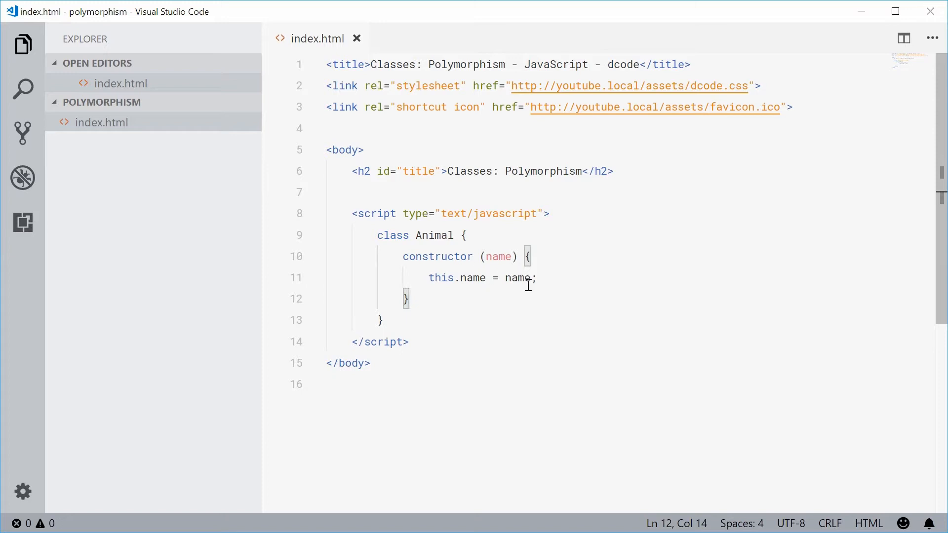
Add a makeSound method to Animal that logs "Generic Animal Sound!!".
key(Enter)
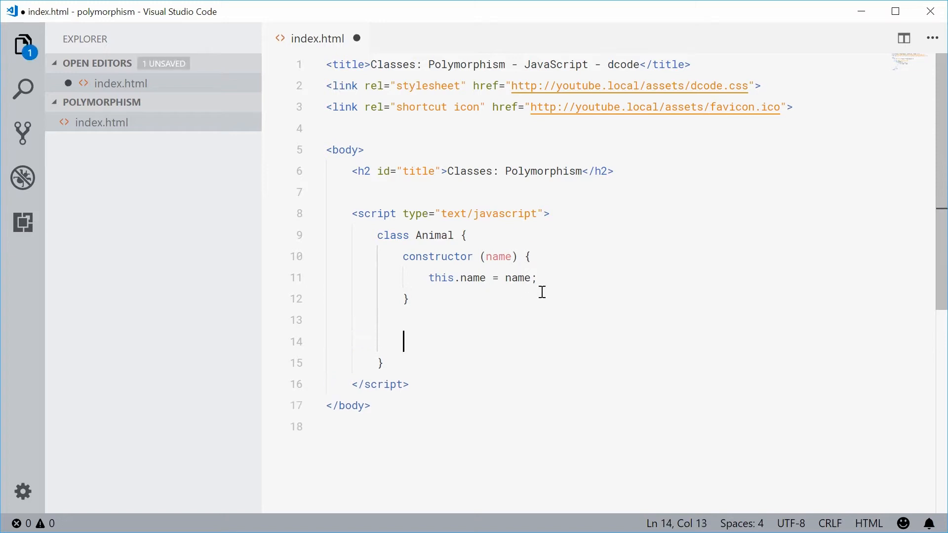
text(makeS)
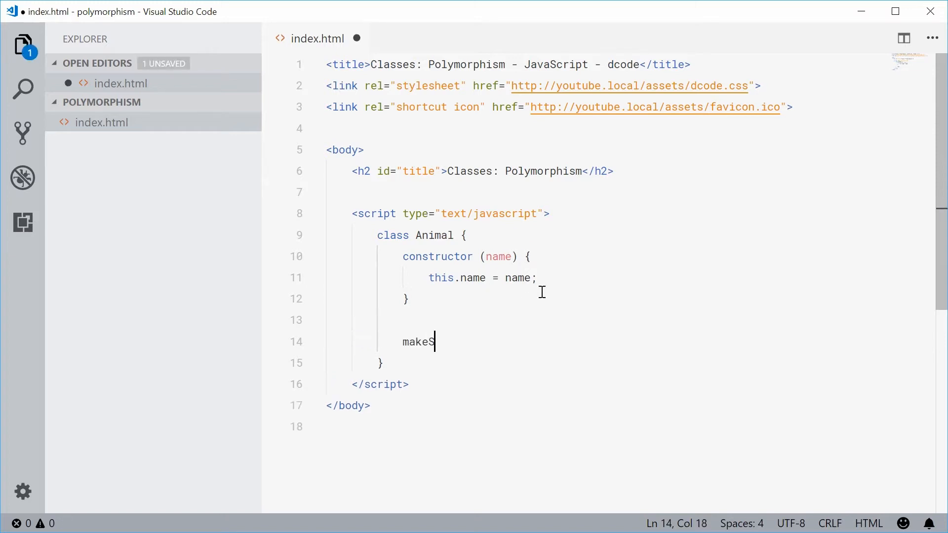
text(ound)
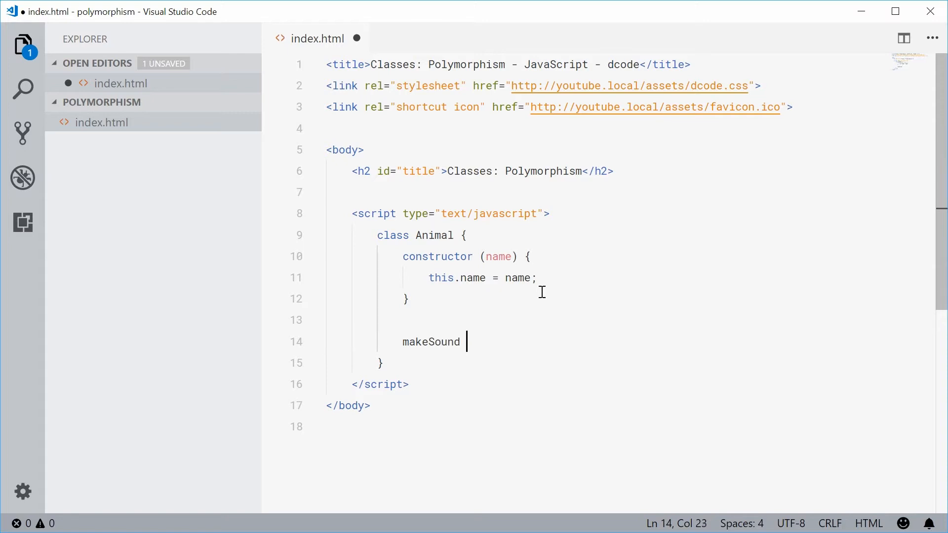
text(() {)
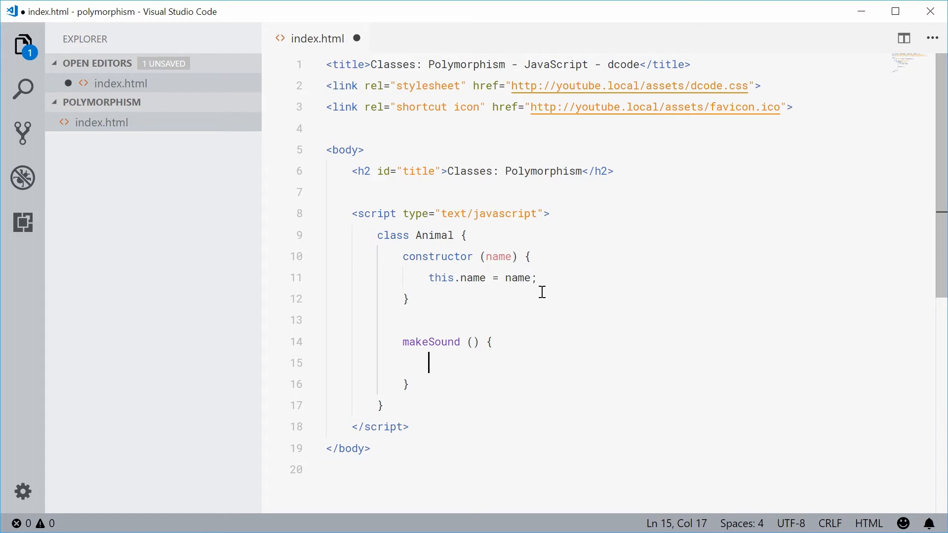
text(console.)
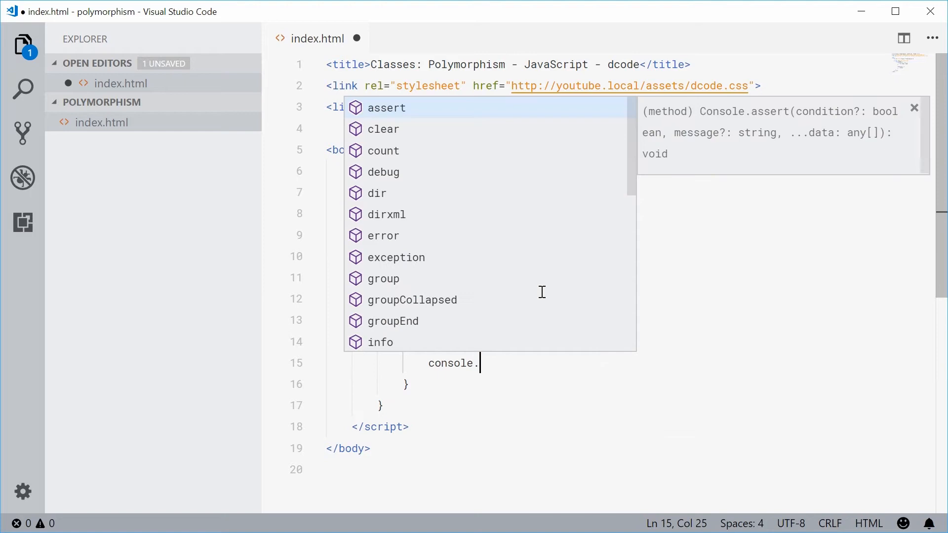
text(log("Generic Animal S)
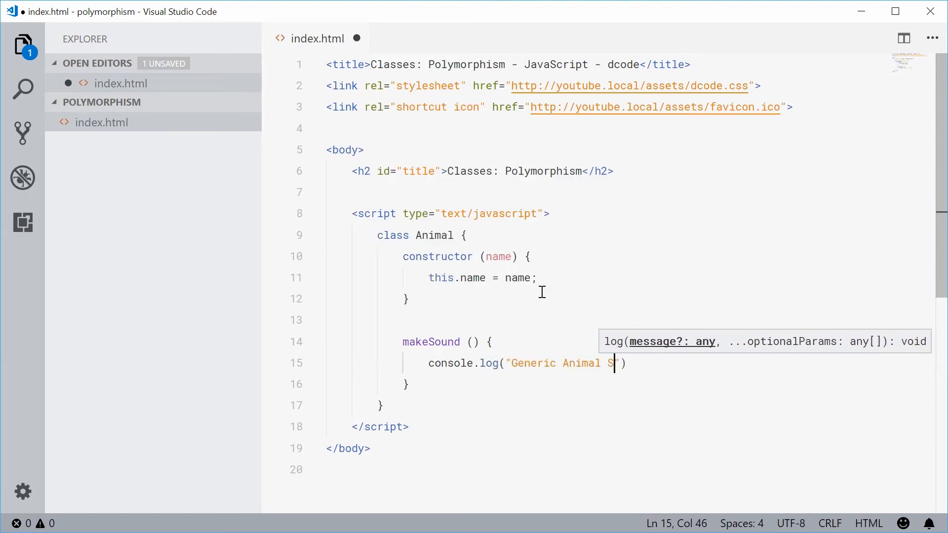
text(ound!")
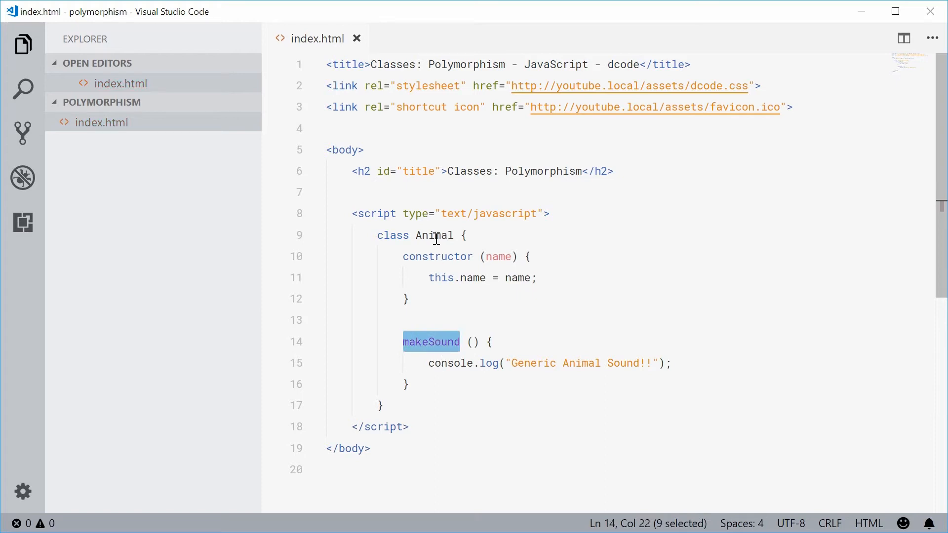
double_click(433, 235)
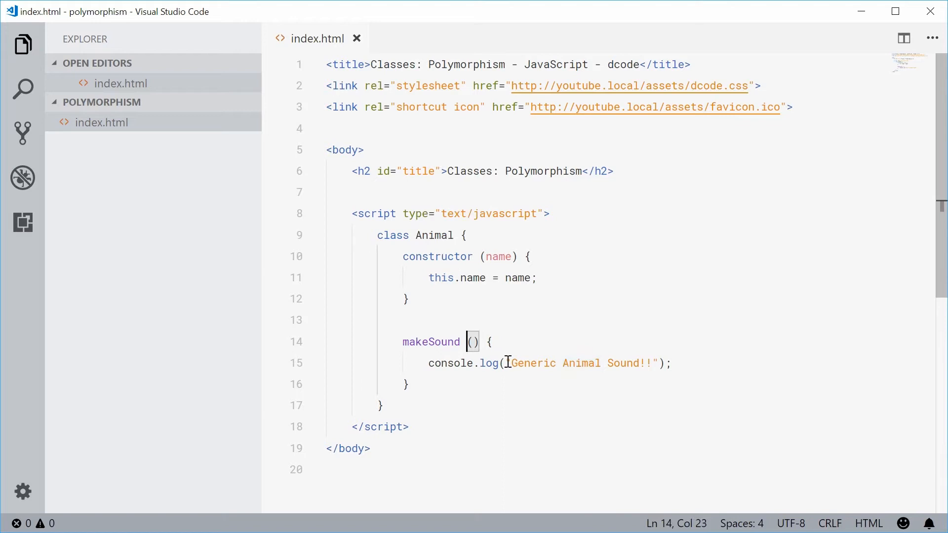
mouse_move(520, 370)
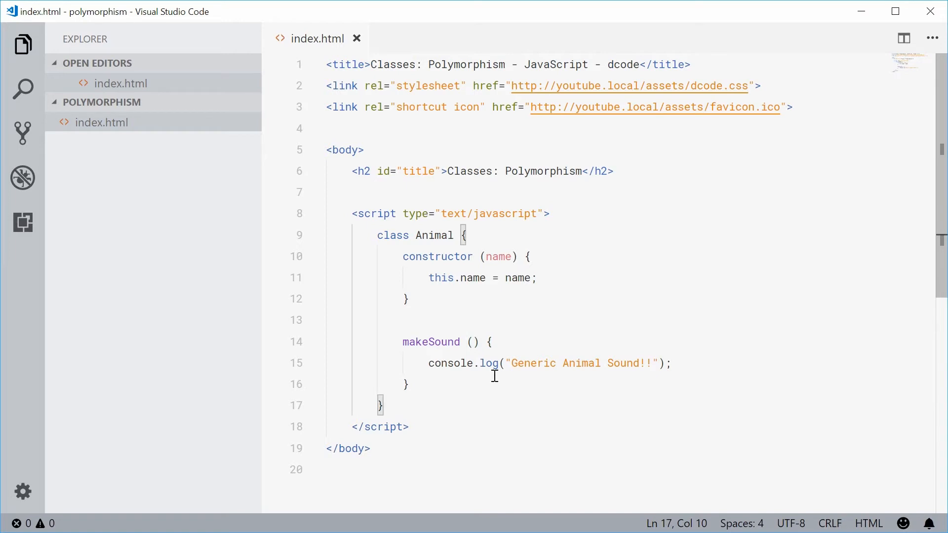
Create const a1 as new Animal("Dom") below the class.
key(Enter)
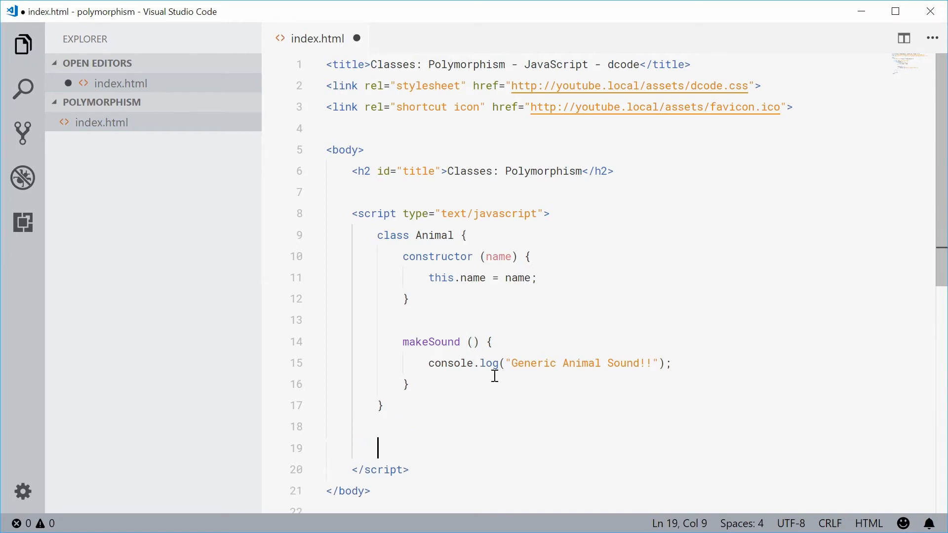
text(c)
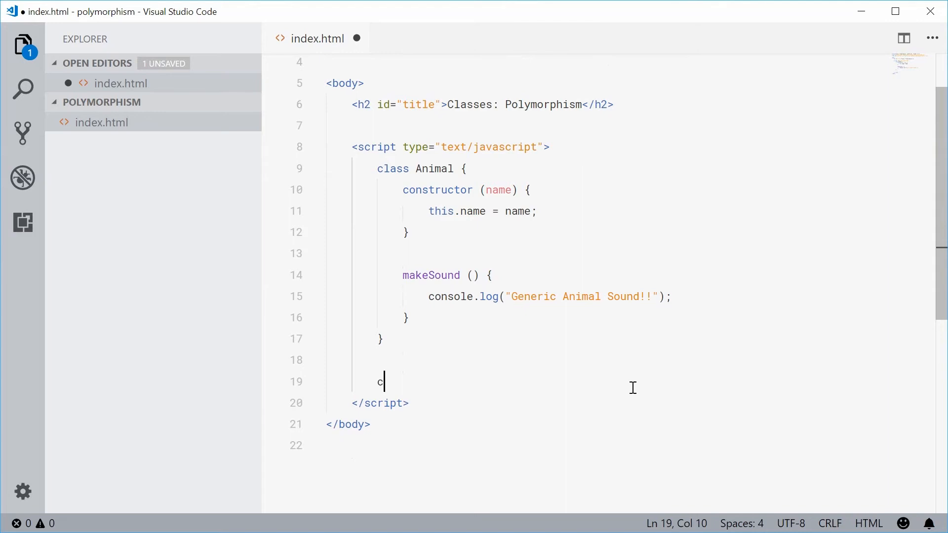
text(onst a)
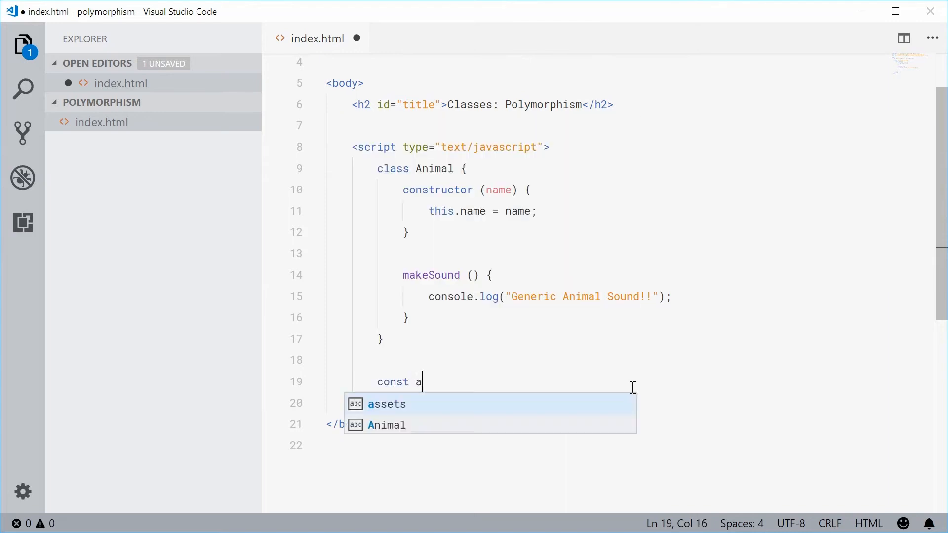
text(1 =)
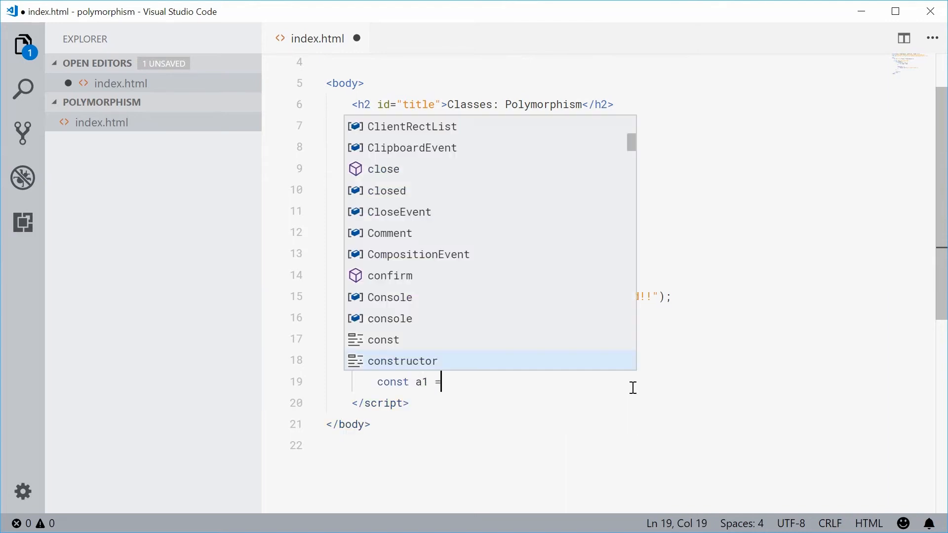
text(new Animal(")
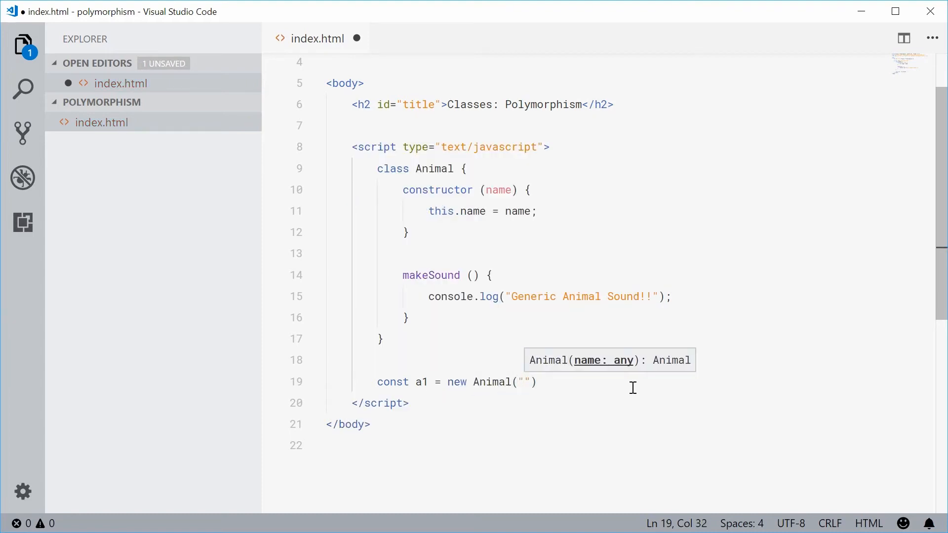
text(Dom)
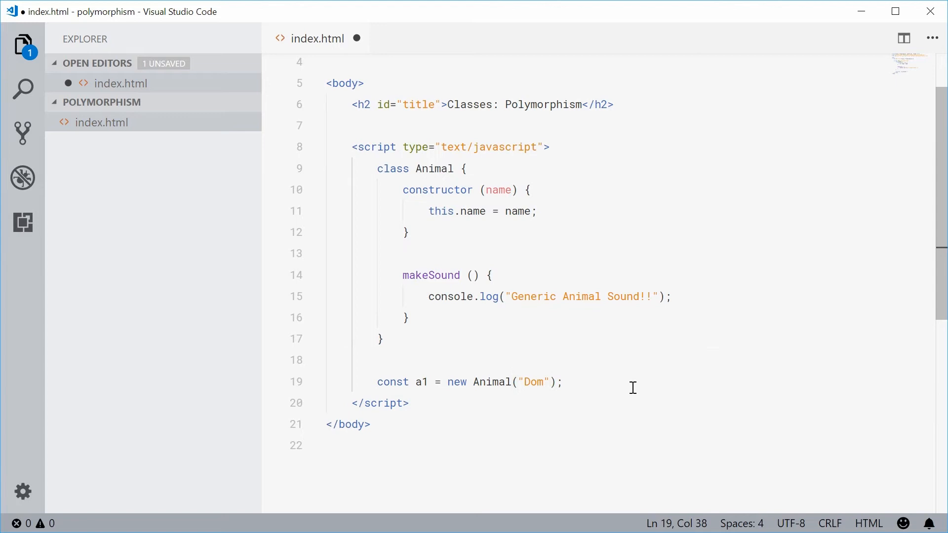
Call a1.makeSound(); and save index.html.
key(Enter)
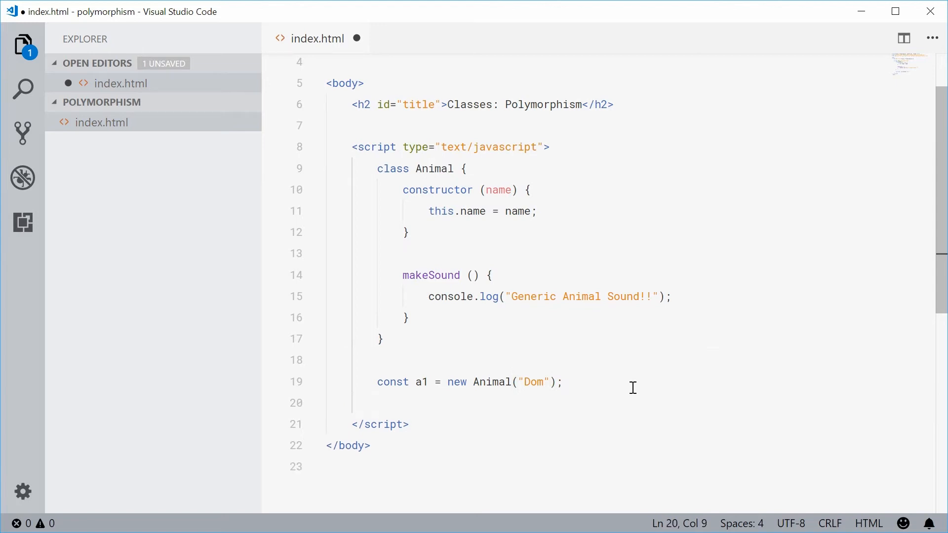
text(a1.makeSound())
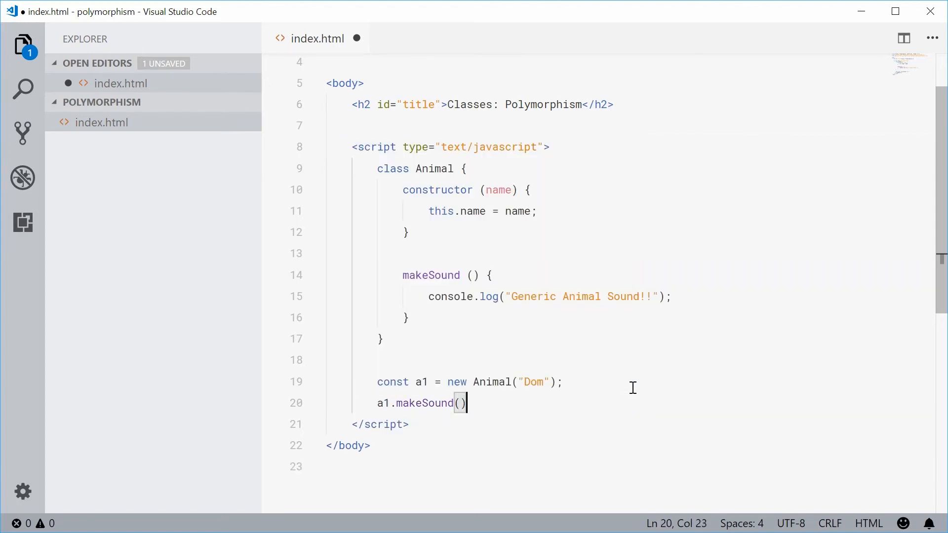
text(;)
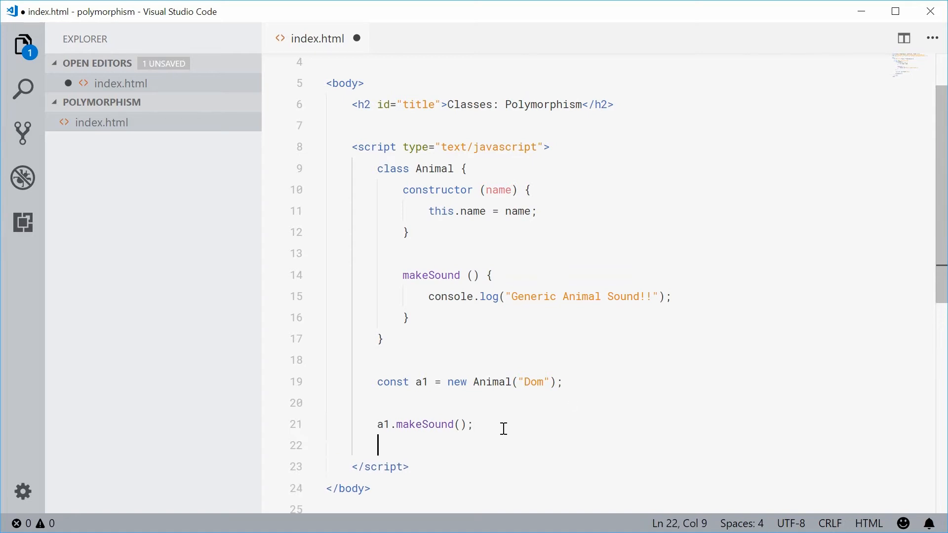
drag(514, 297, 613, 296)
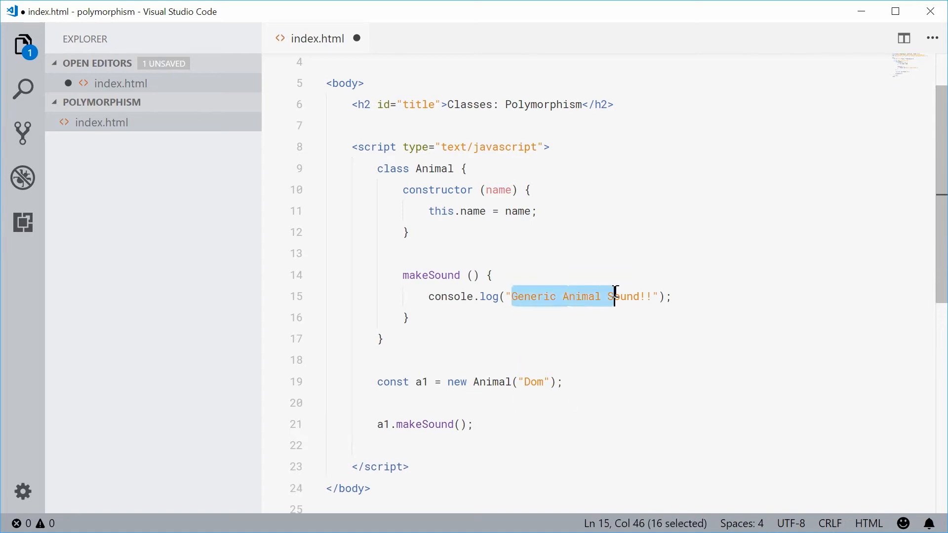
key(Ctrl+s)
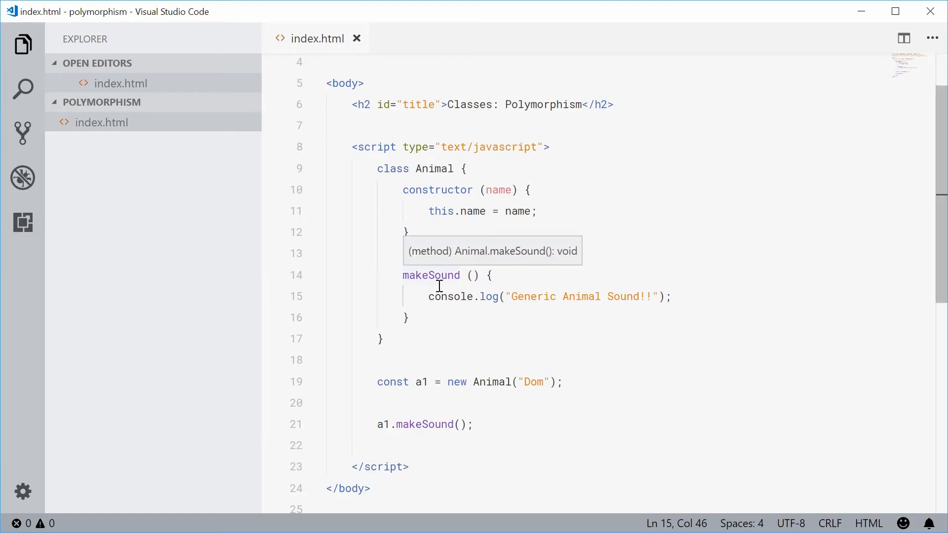
double_click(434, 168)
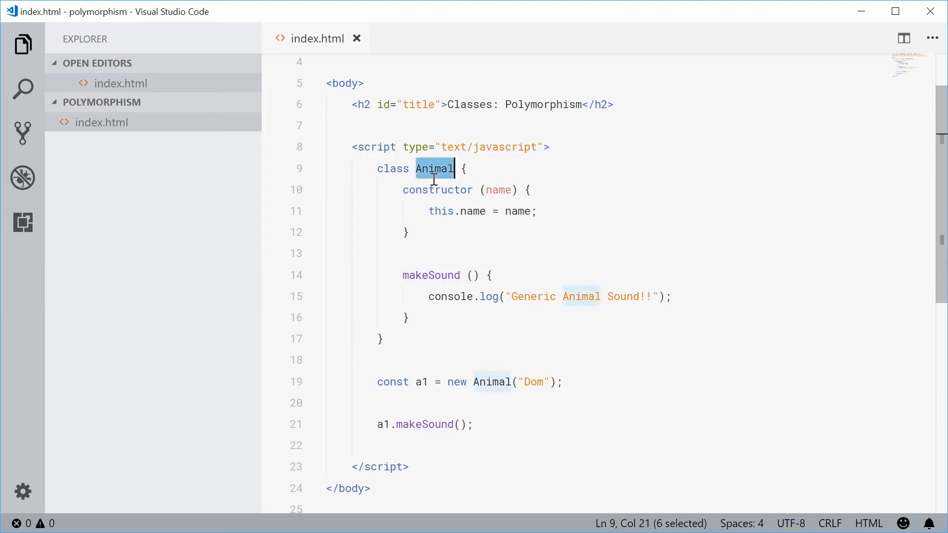
mouse_move(458, 296)
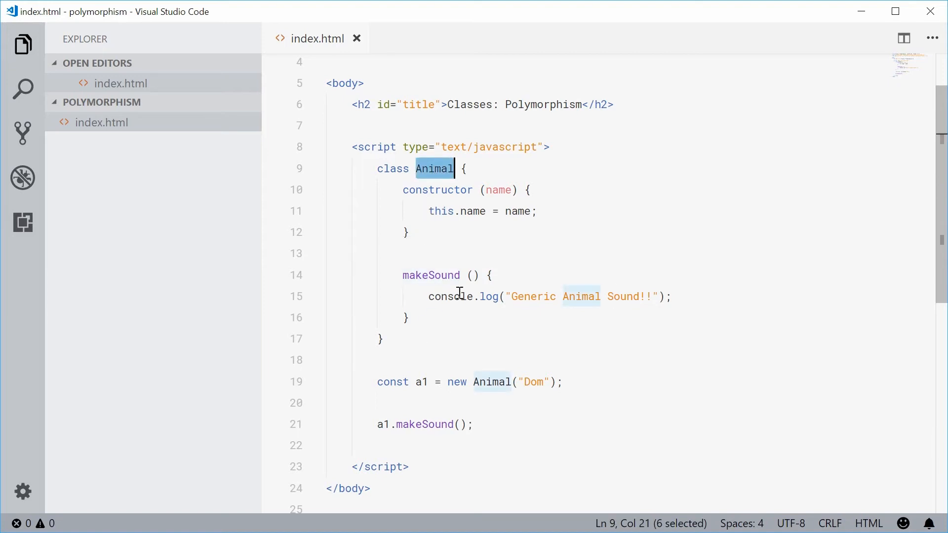
mouse_move(412, 329)
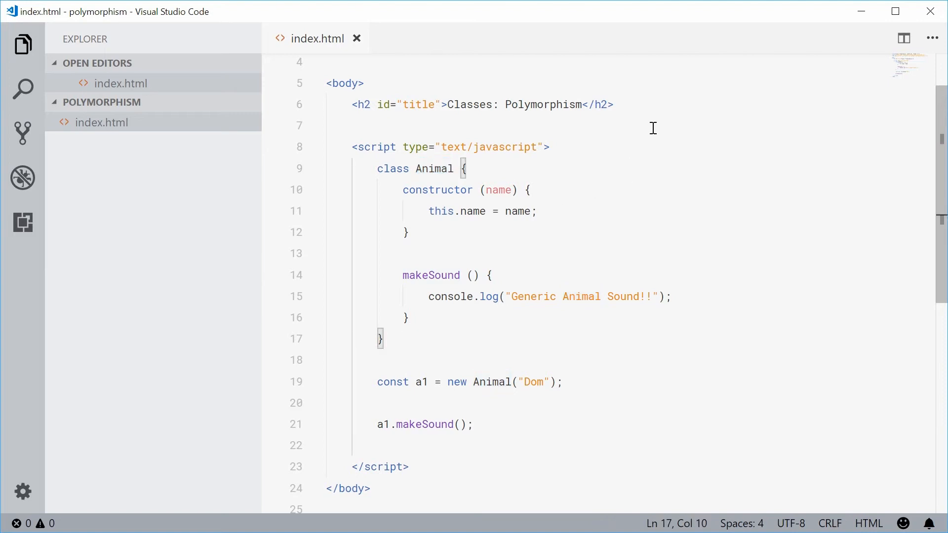
Declare class Dog extends Animal with a constructor calling super(name).
text(c)
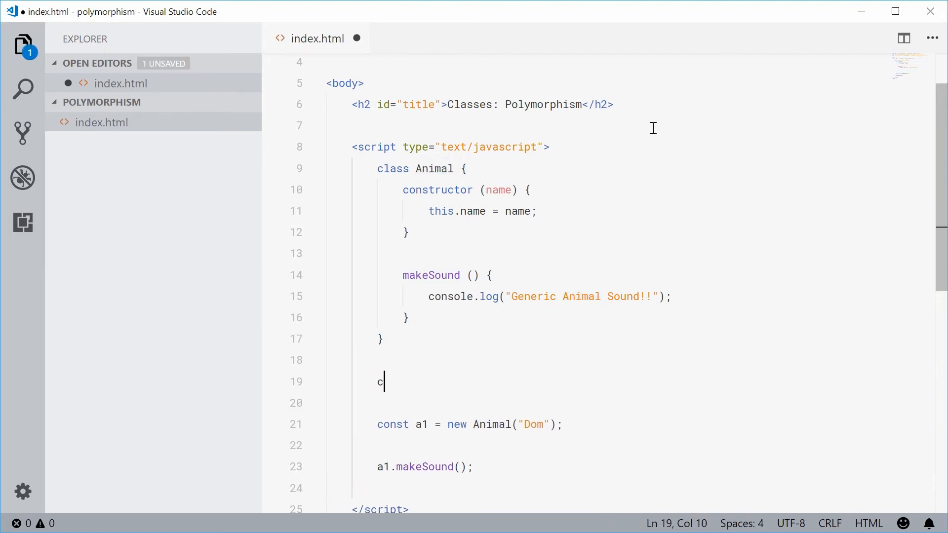
text(lass)
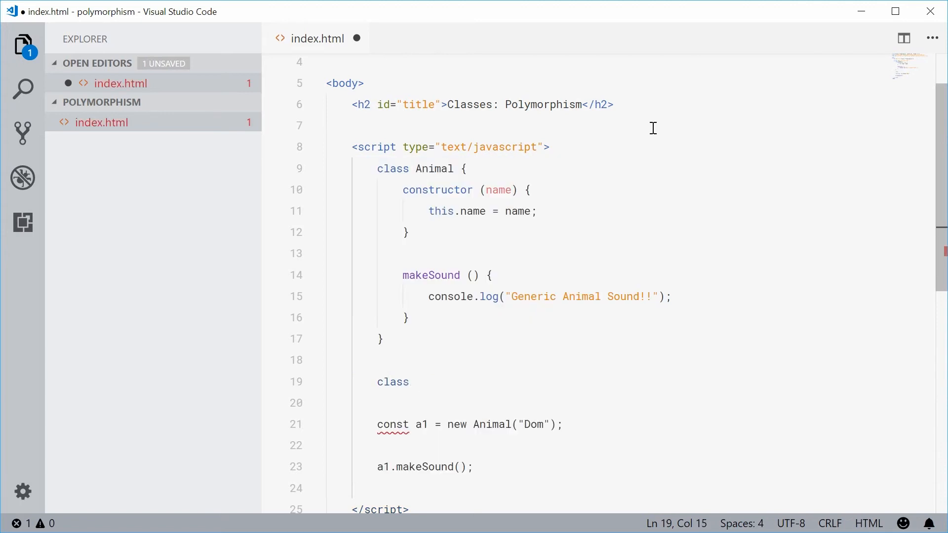
text(Dog extends A)
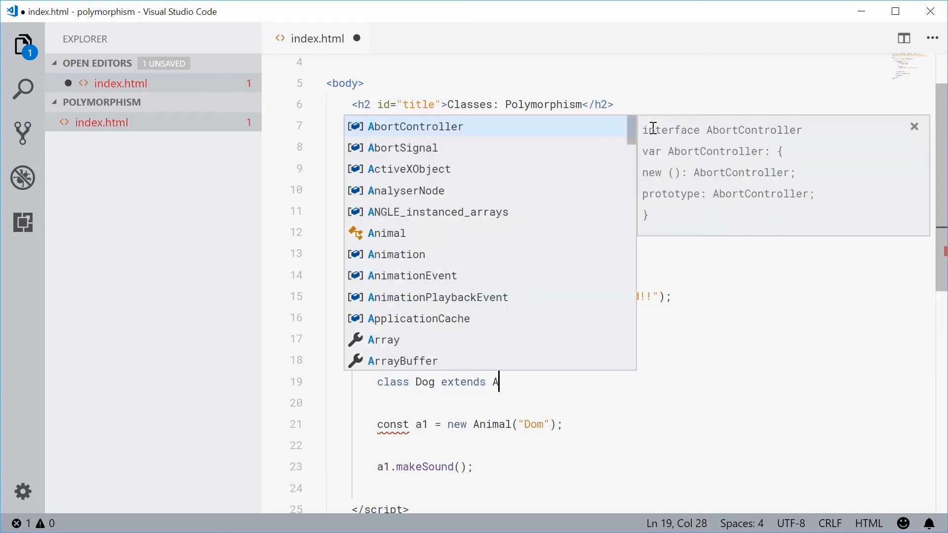
text(nimal {)
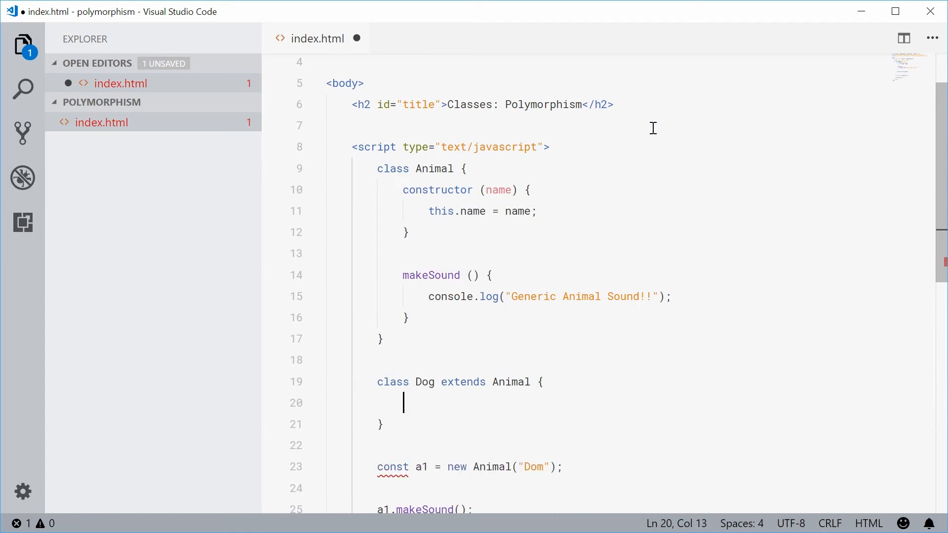
text(constructor)
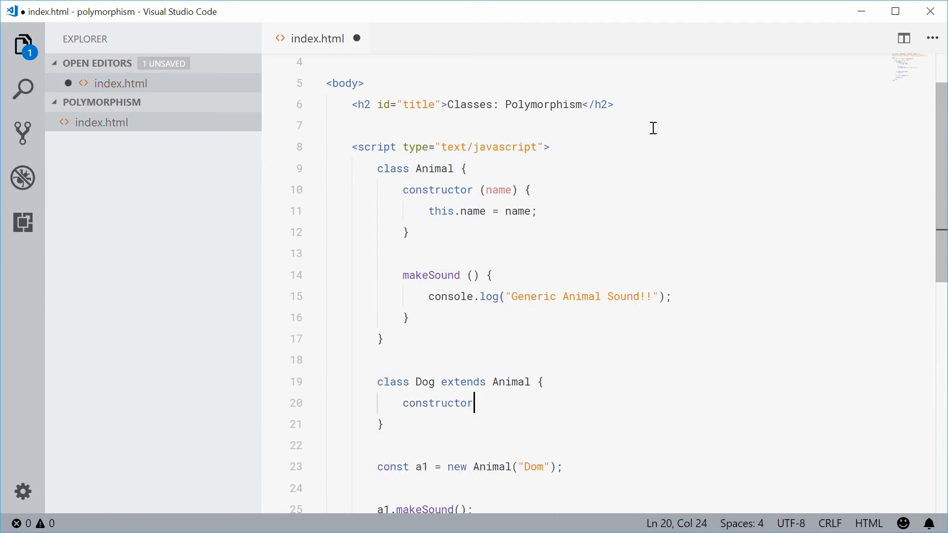
text((name))
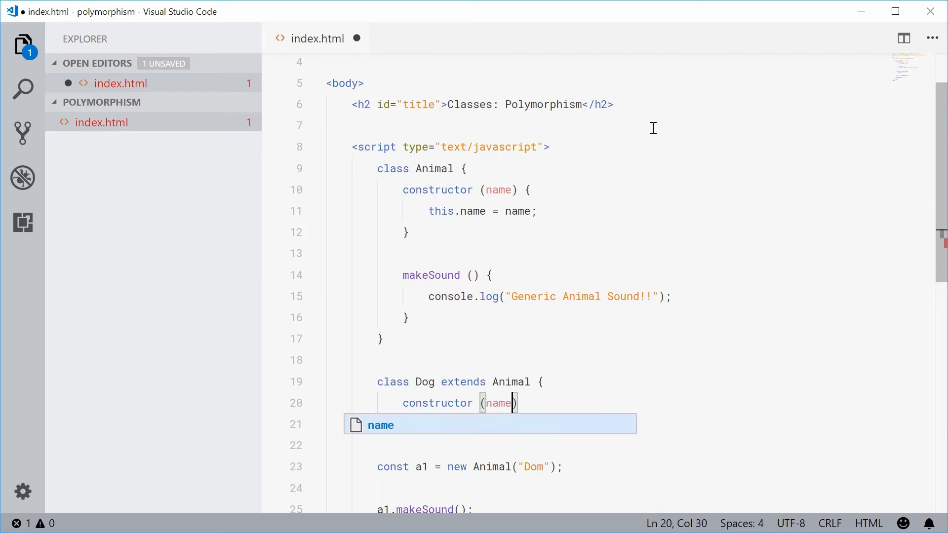
text(supe)
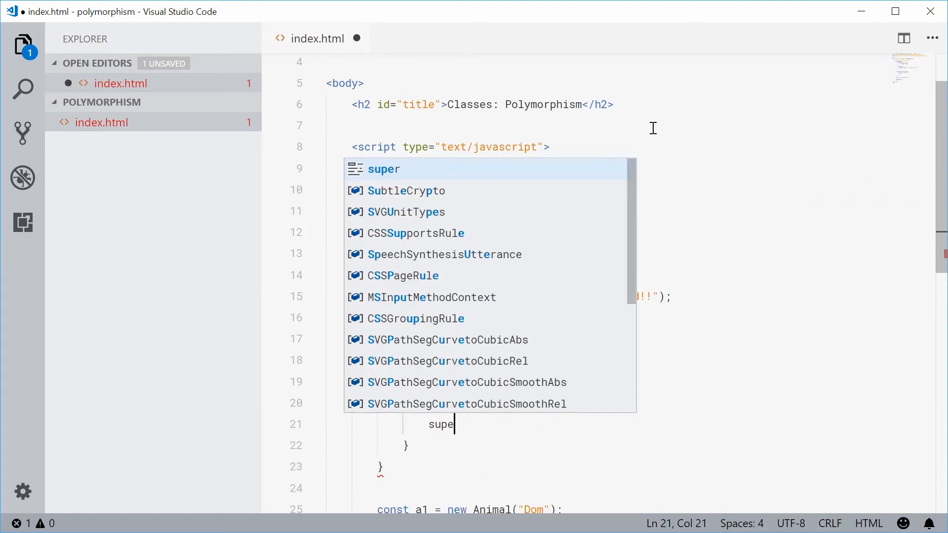
text(r(name);)
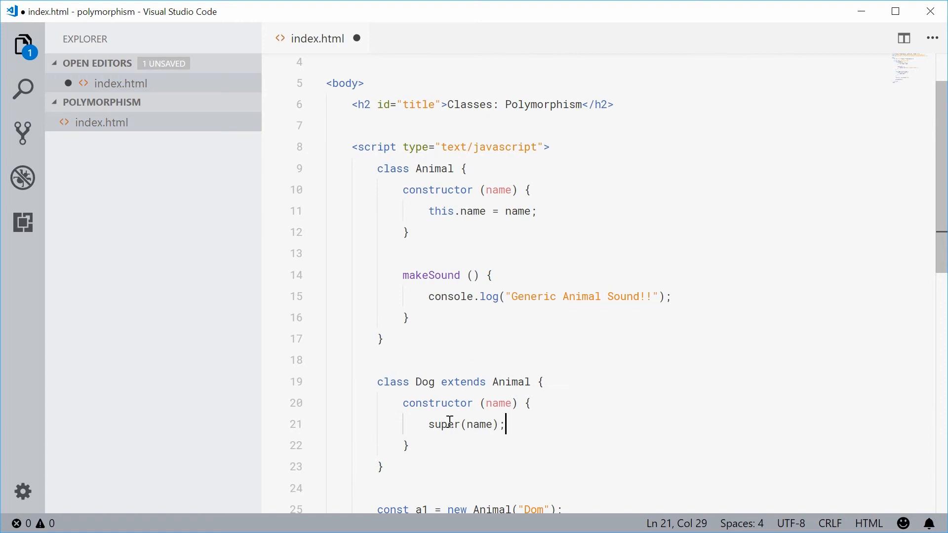
drag(403, 189, 409, 232)
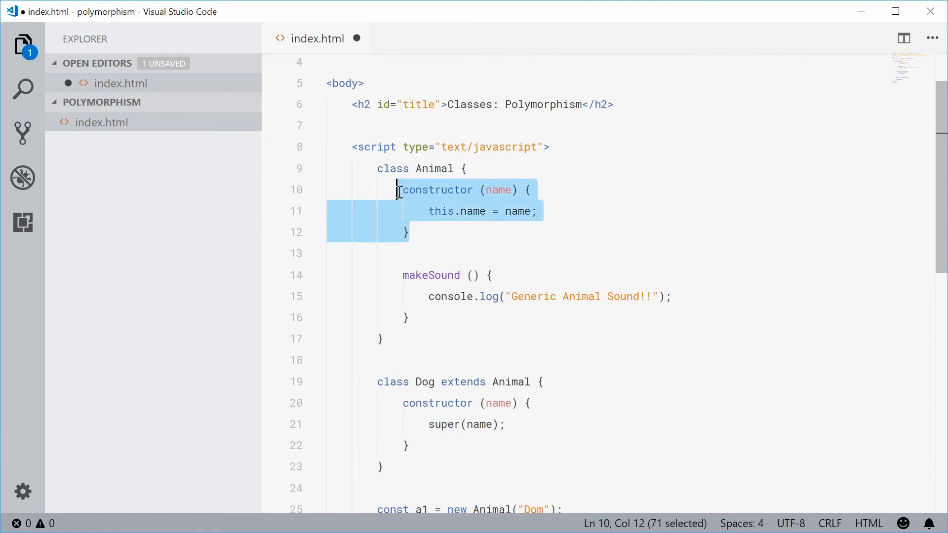
scroll(down, 3)
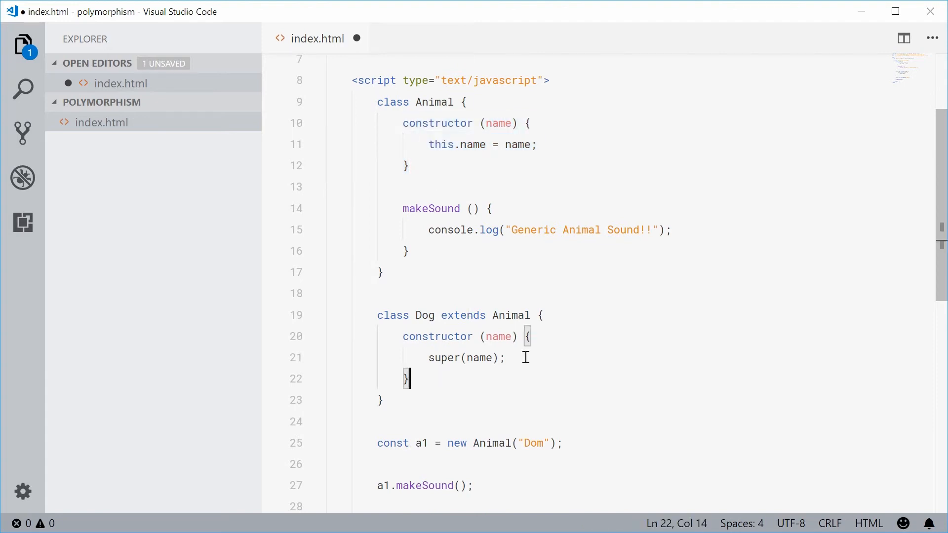
Give Dog a makeSound method logging "Woof! Woof!" and save.
key(Enter)
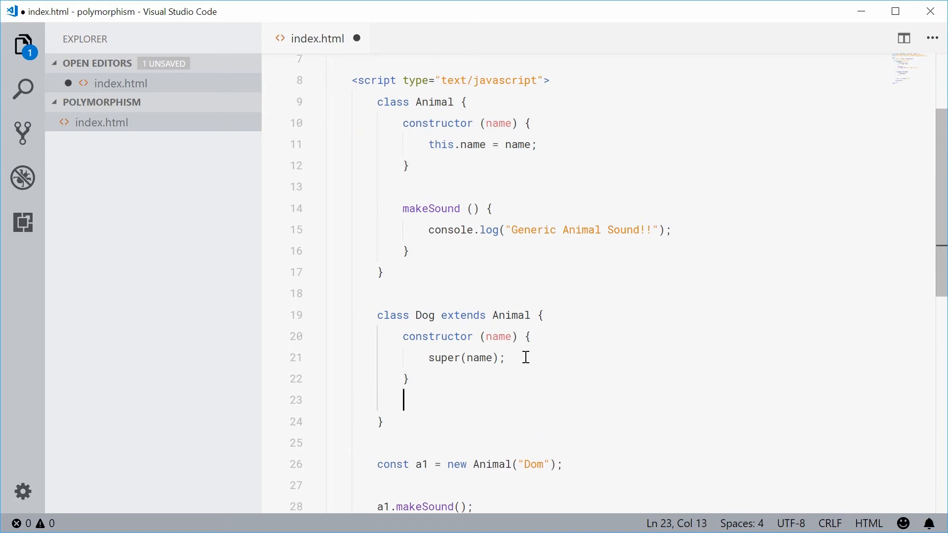
text(make)
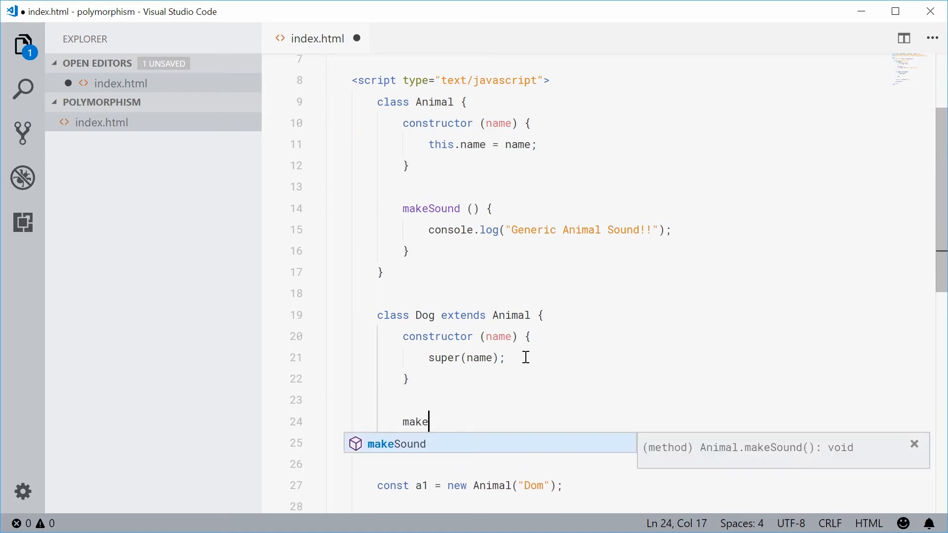
key(Tab)
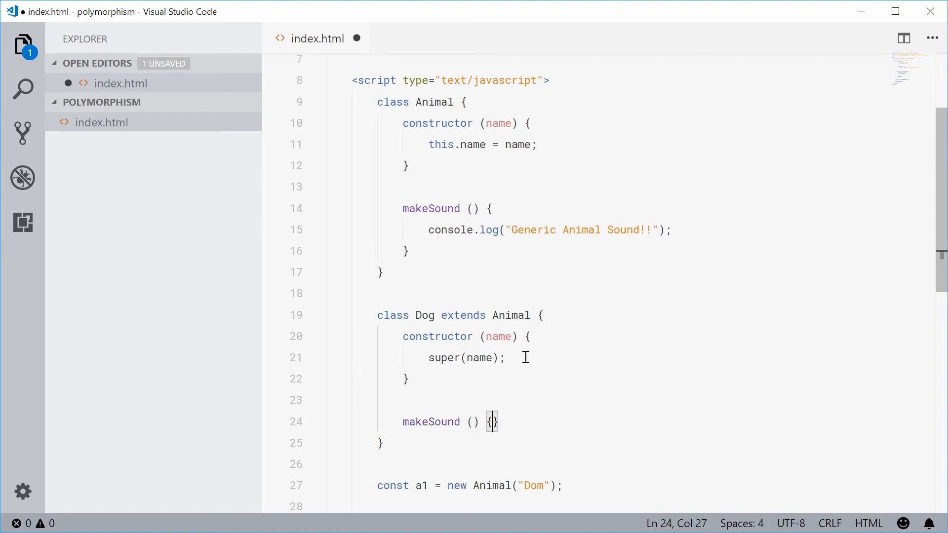
text(c)
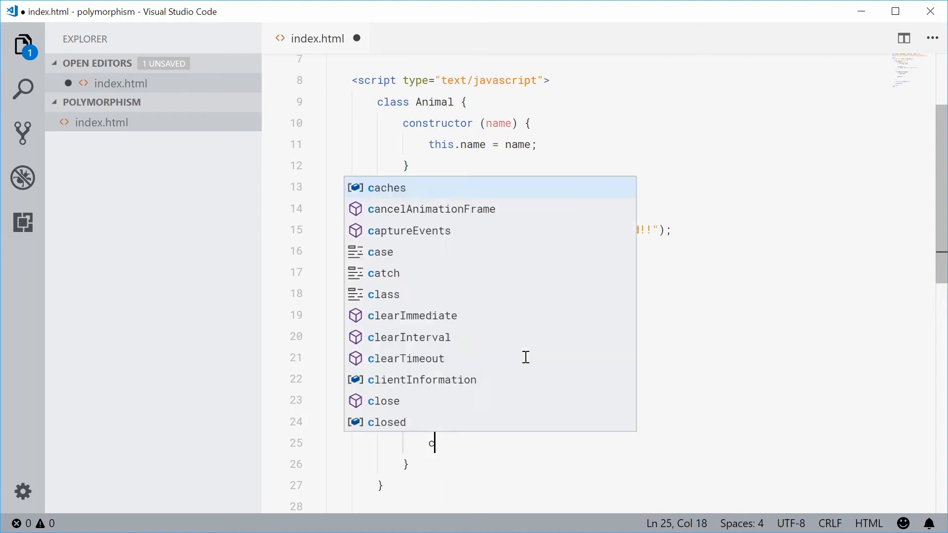
text(console.log(")
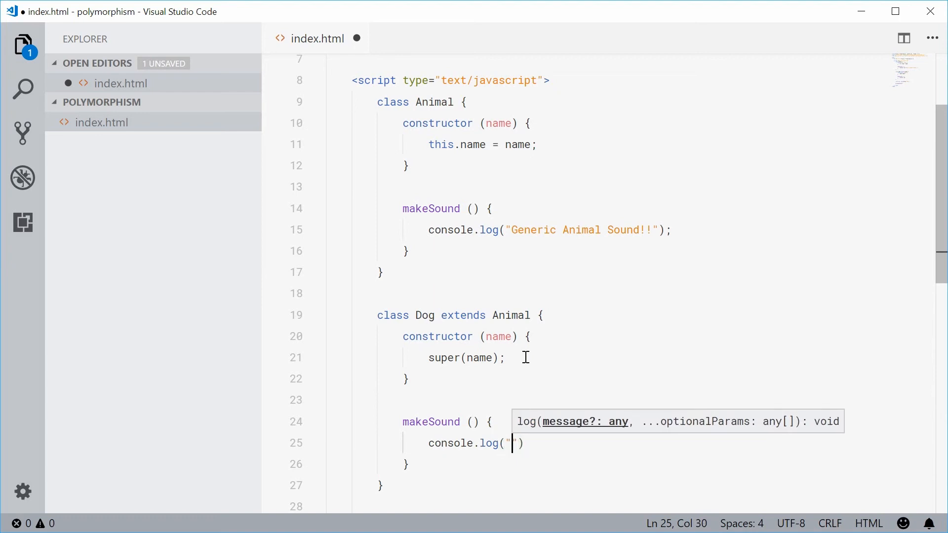
text(Woof! Woof!)
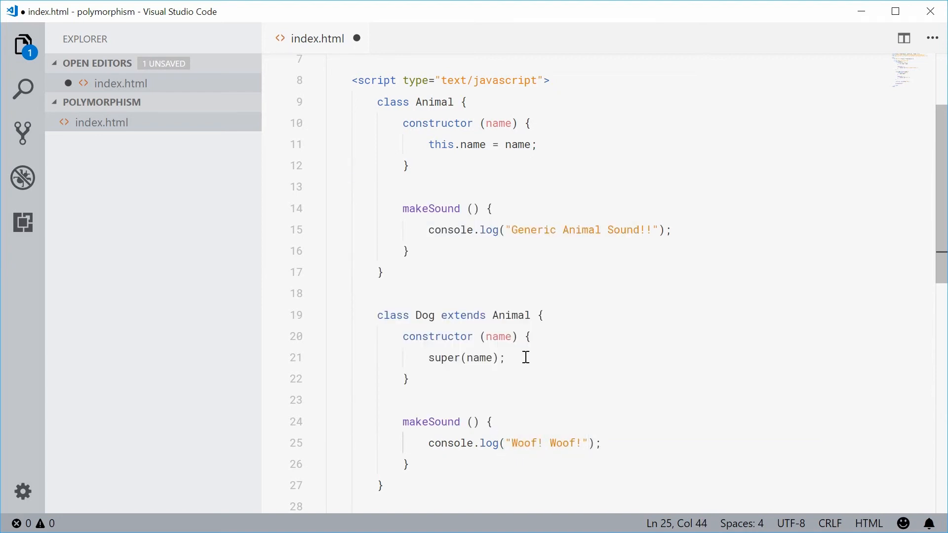
key(ctrl+s)
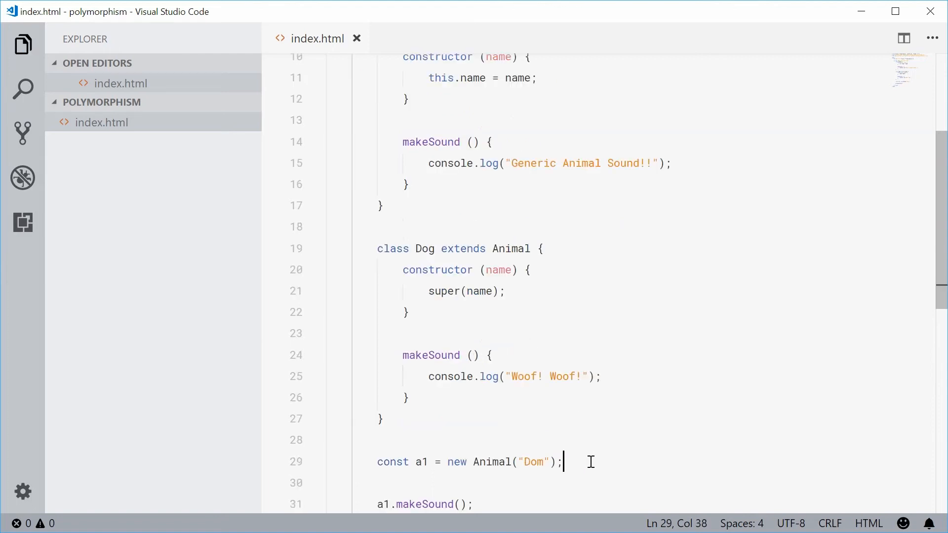
Create const a2 as new Dog("Jeff") and save.
text(c)
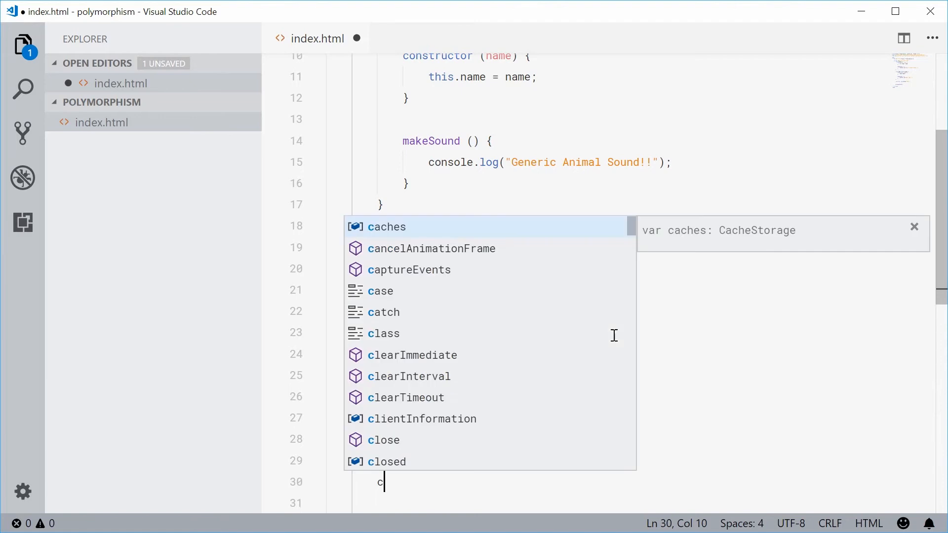
text(onst)
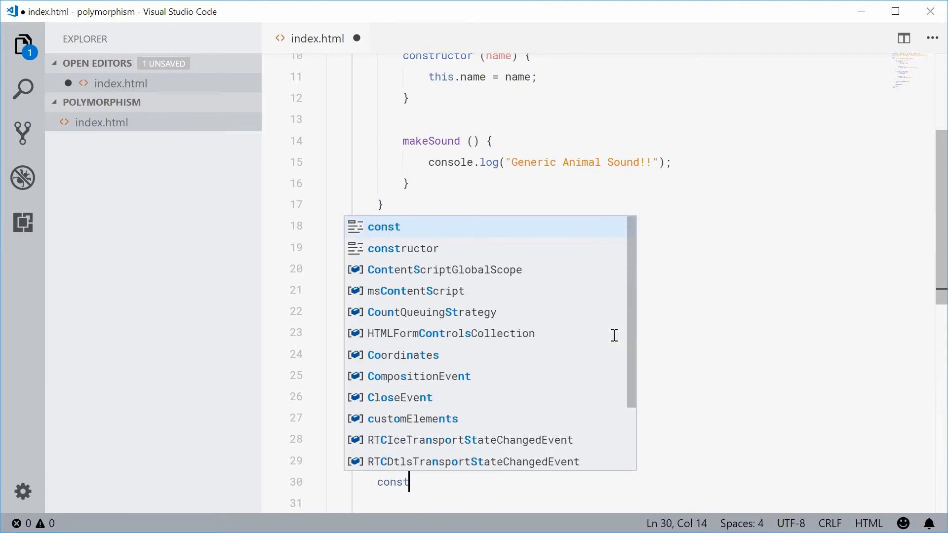
text(a)
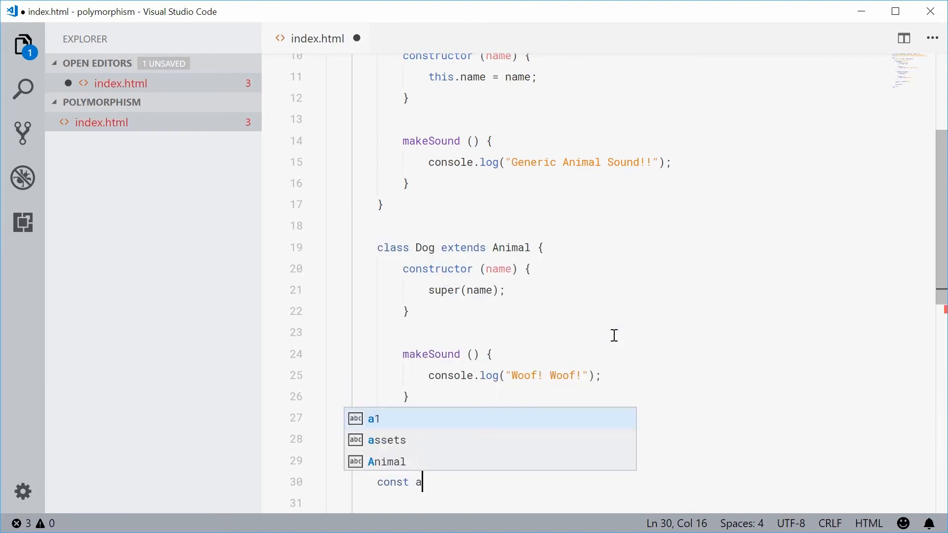
text(2 = new Dog("Jeff)
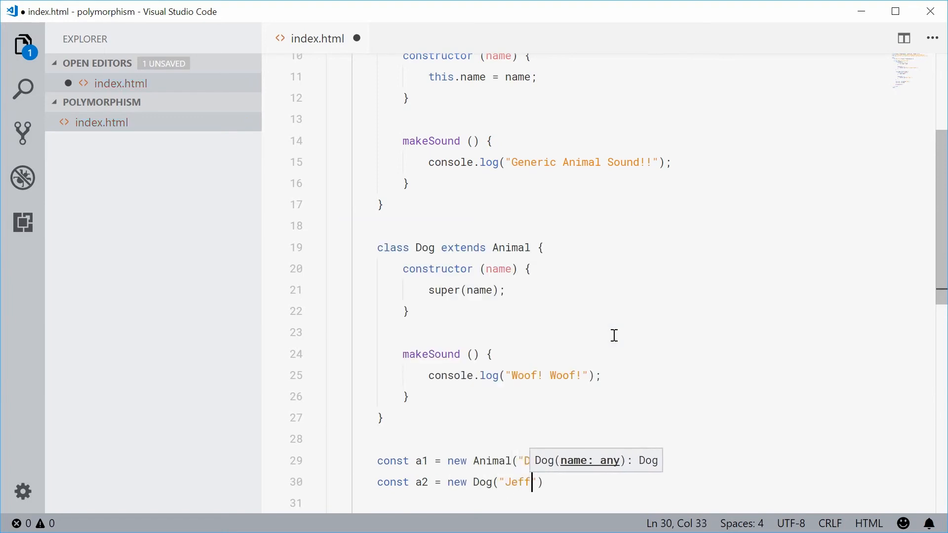
key(Ctrl+s)
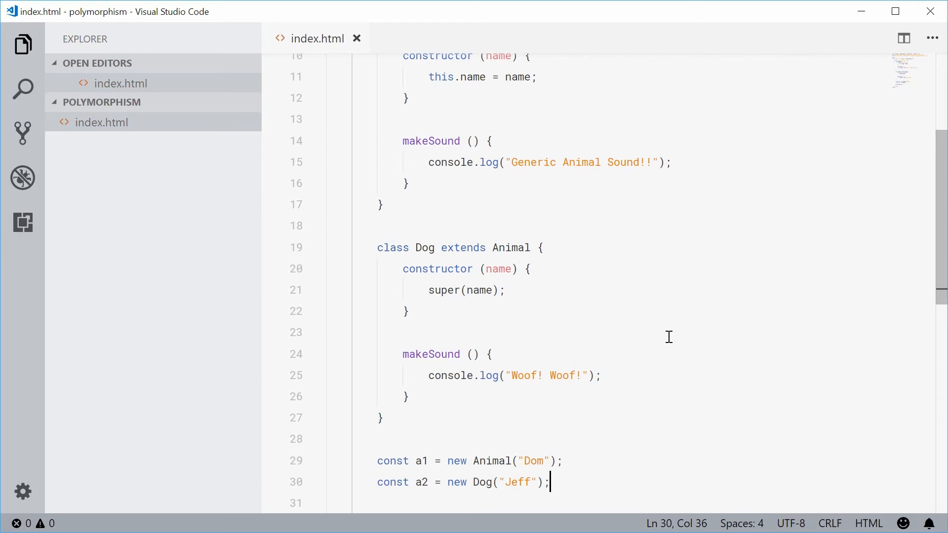
double_click(431, 288)
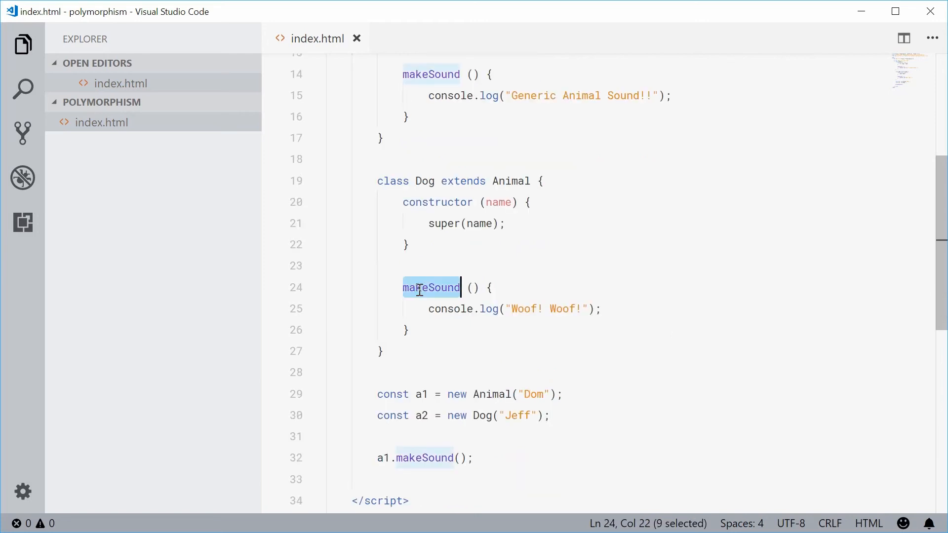
Call a2.makeSound(); after a1's call.
double_click(421, 416)
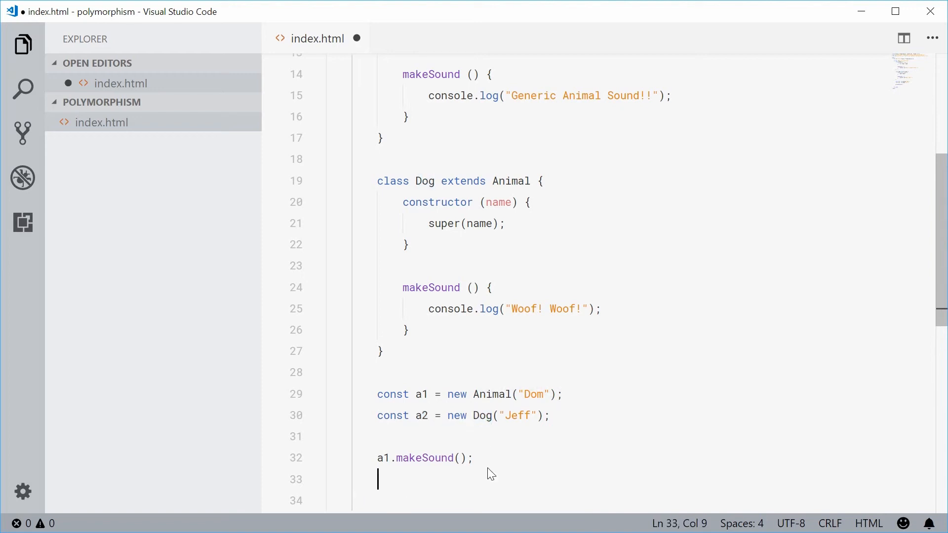
text(a2.makeSound)
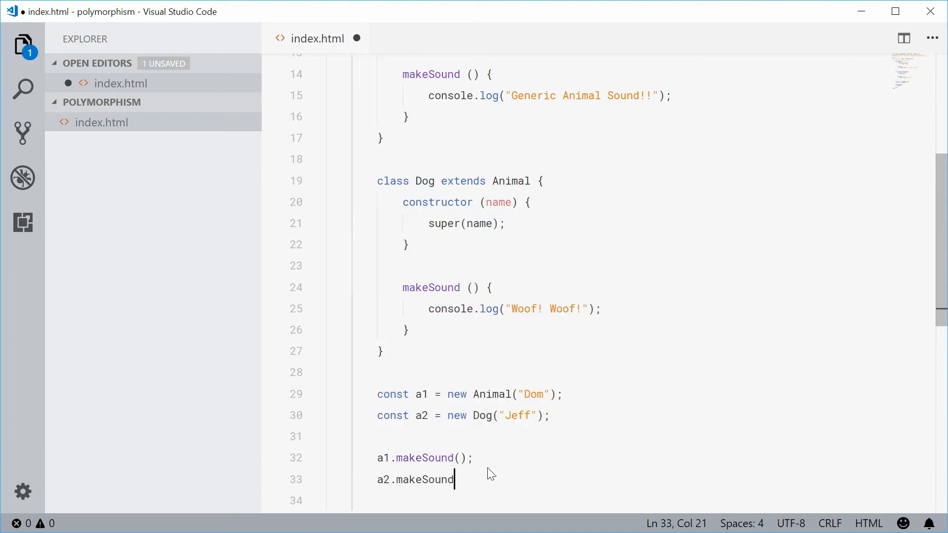
text(();)
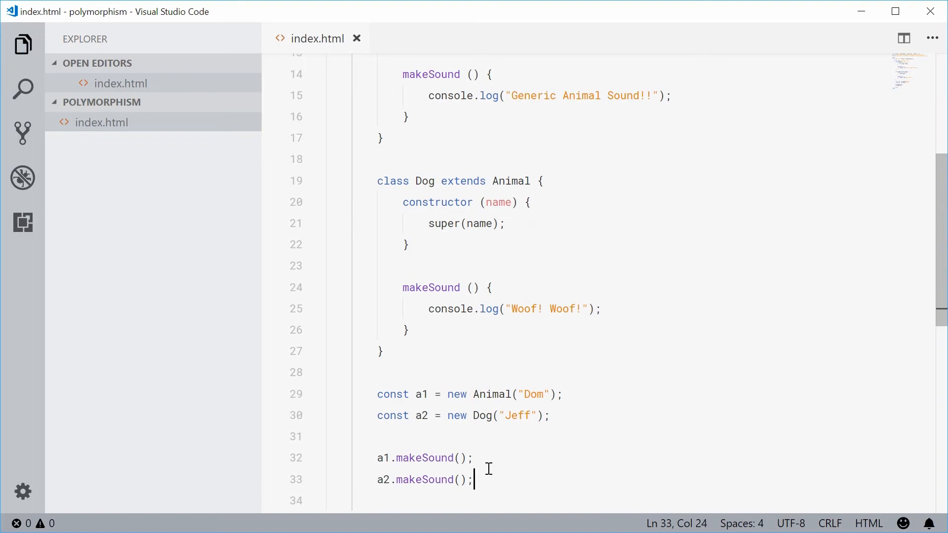
scroll(down, 3)
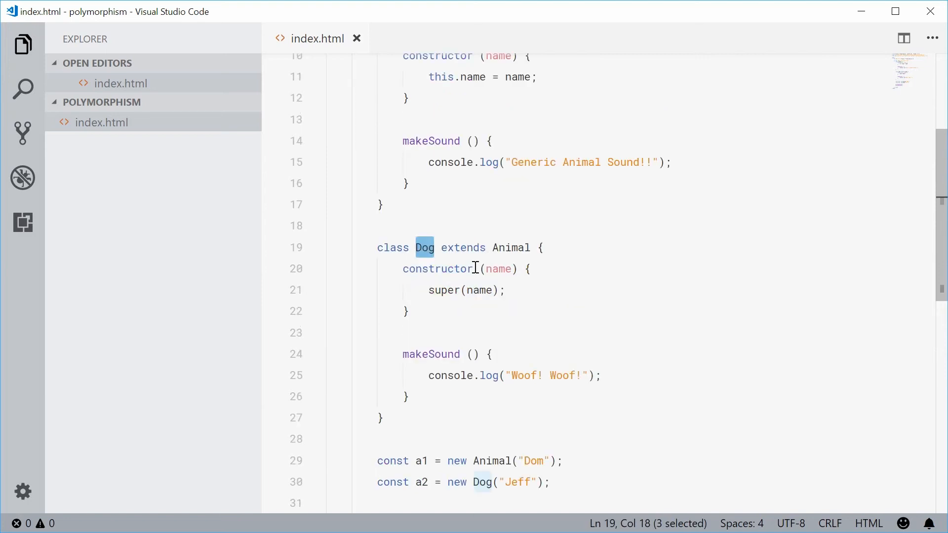
double_click(512, 247)
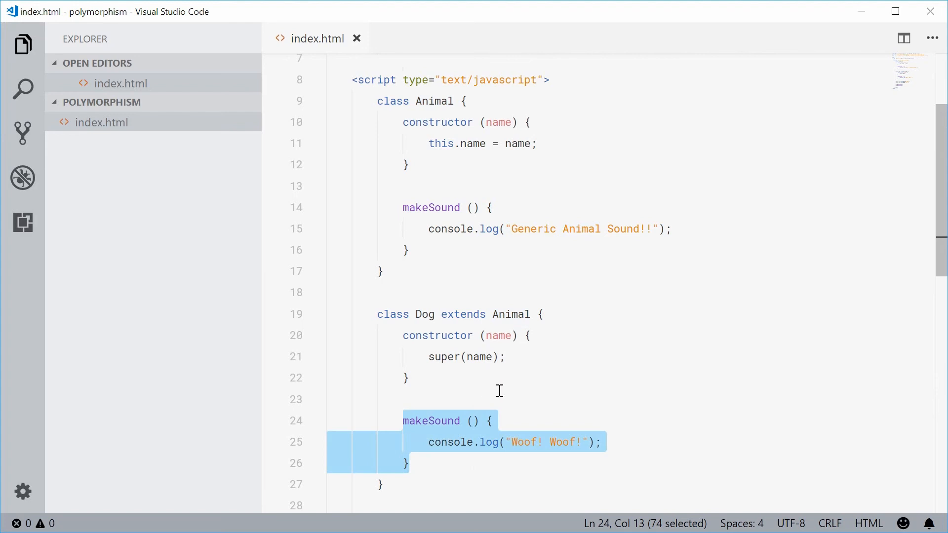
Comment out Dog's makeSound method with Ctrl+/ and save to test the generic fallback.
key(Ctrl+/)
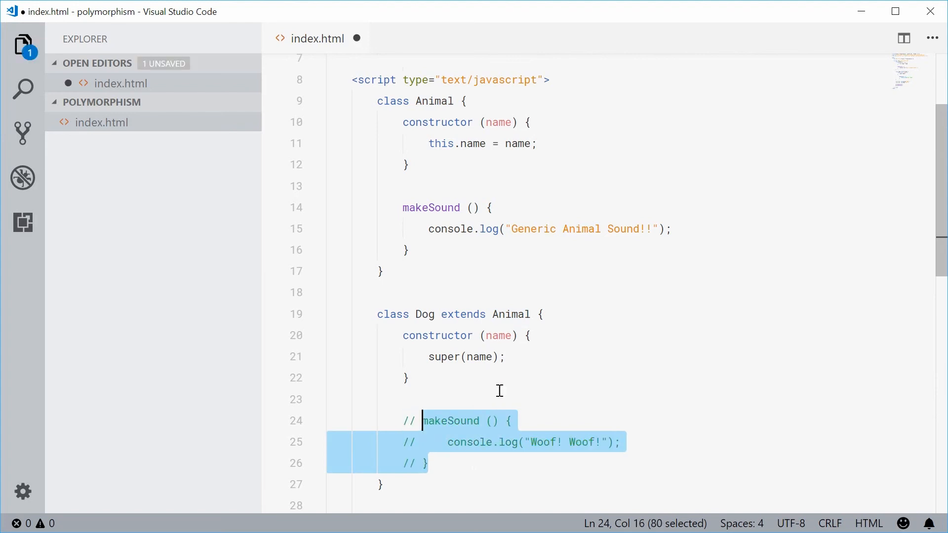
key(Ctrl+s)
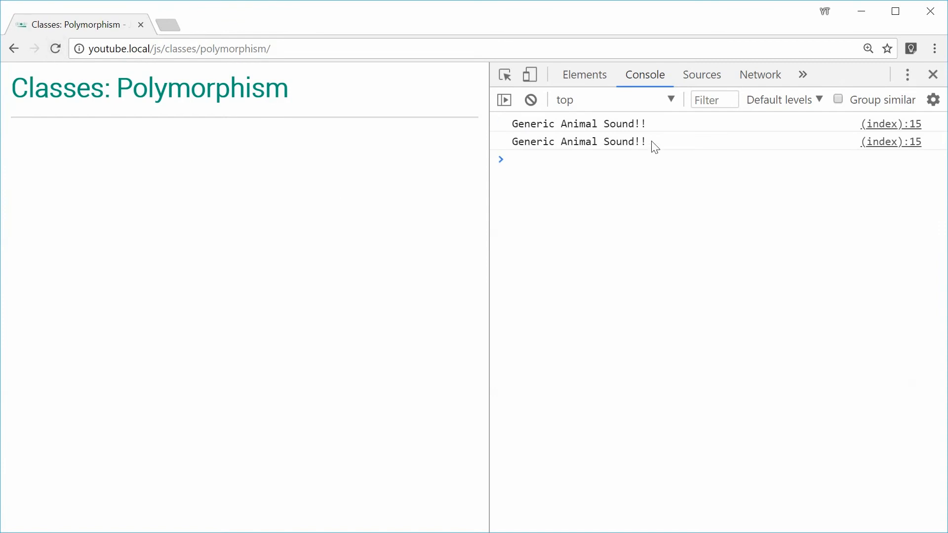
mouse_move(591, 200)
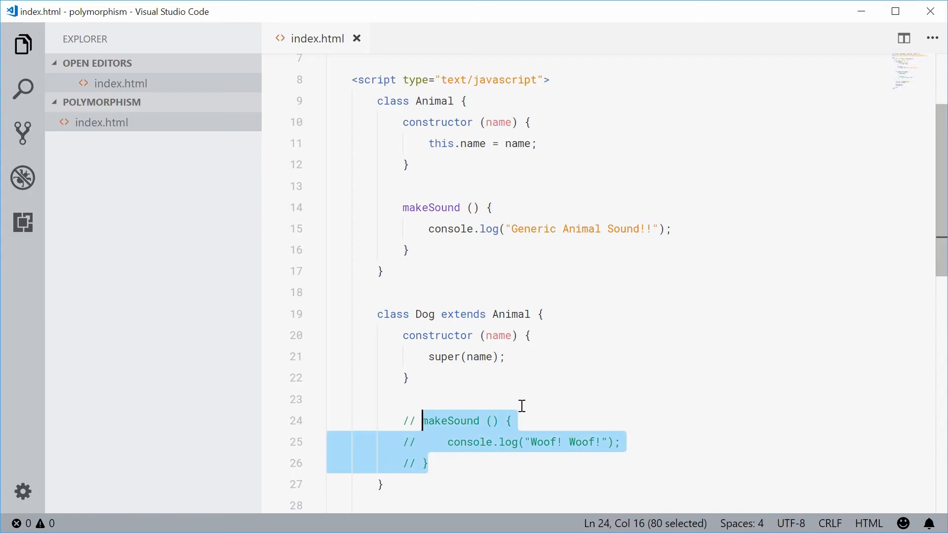
scroll(down, 3)
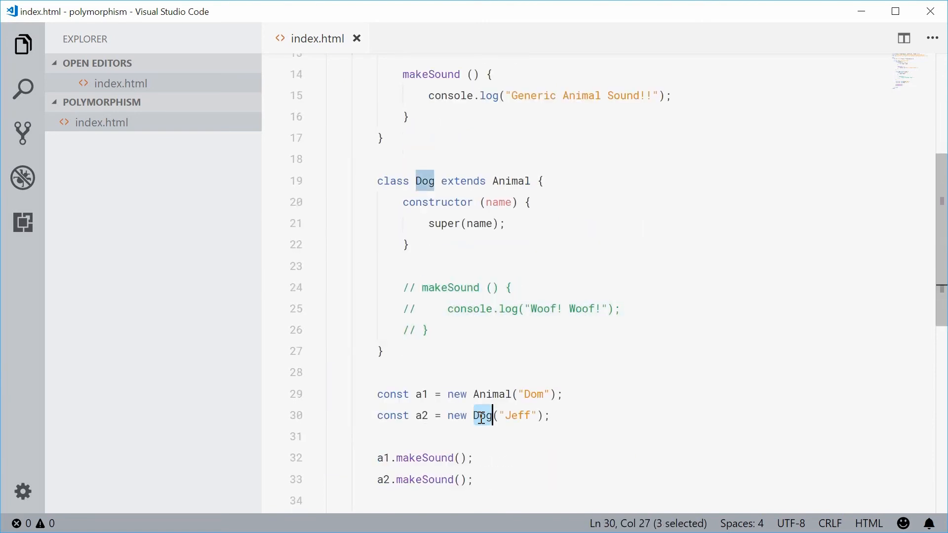
double_click(422, 480)
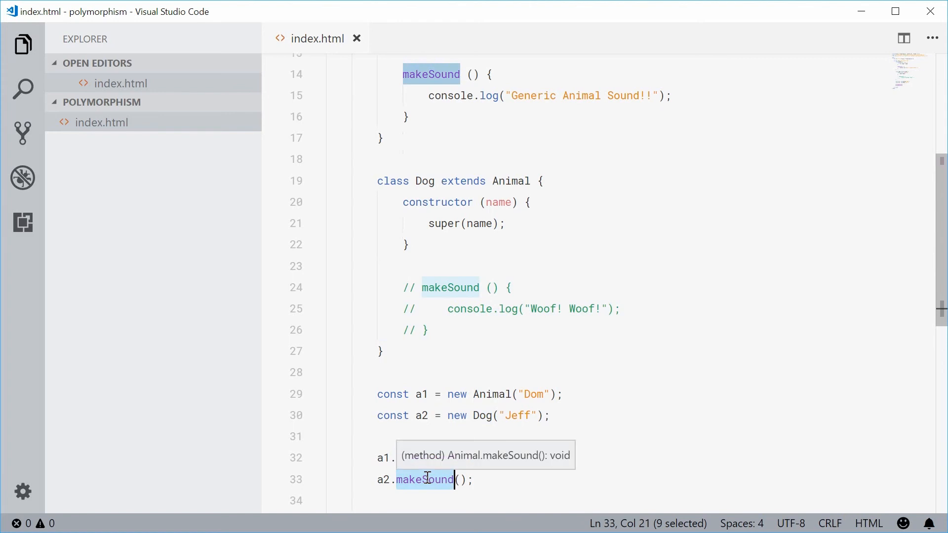
click(503, 181)
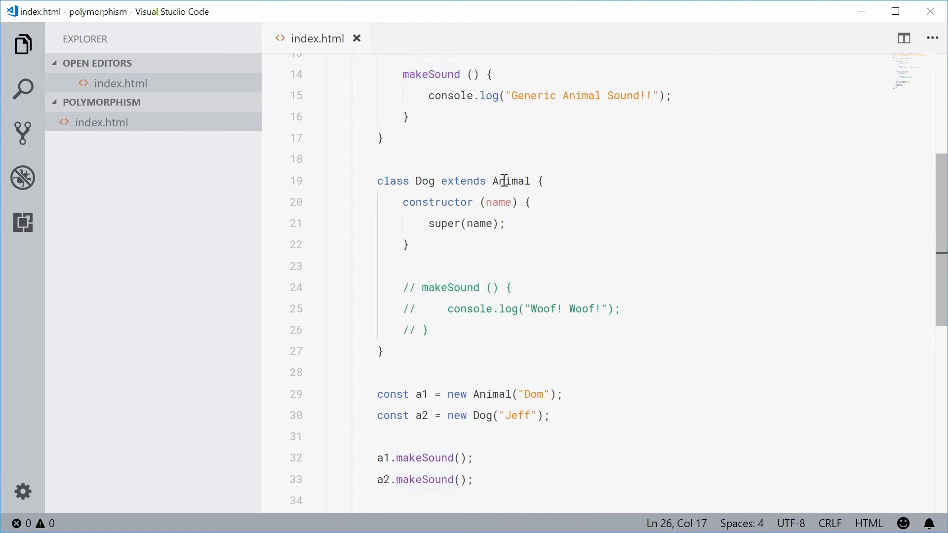
double_click(431, 143)
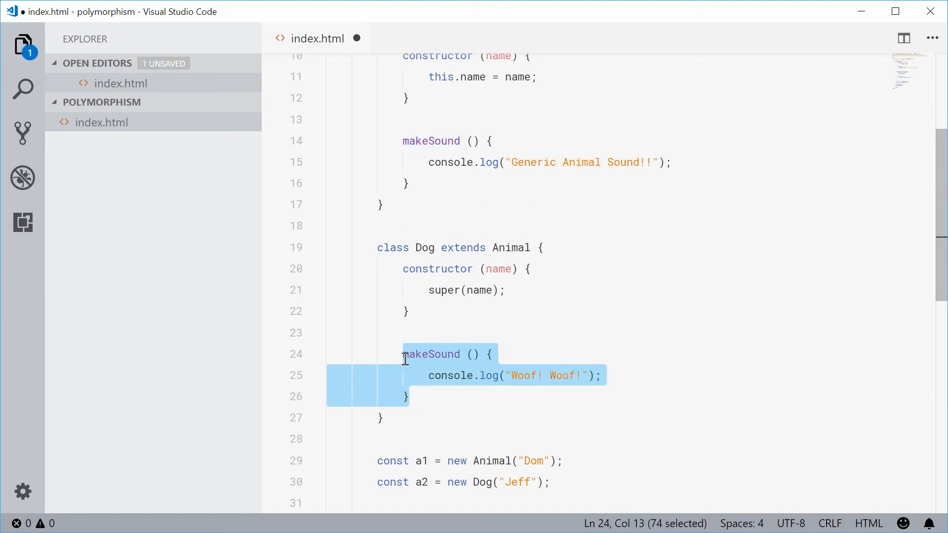
Restore Dog's makeSound, add super.makeSound(); as its first line, and save.
key(Ctrl+S)
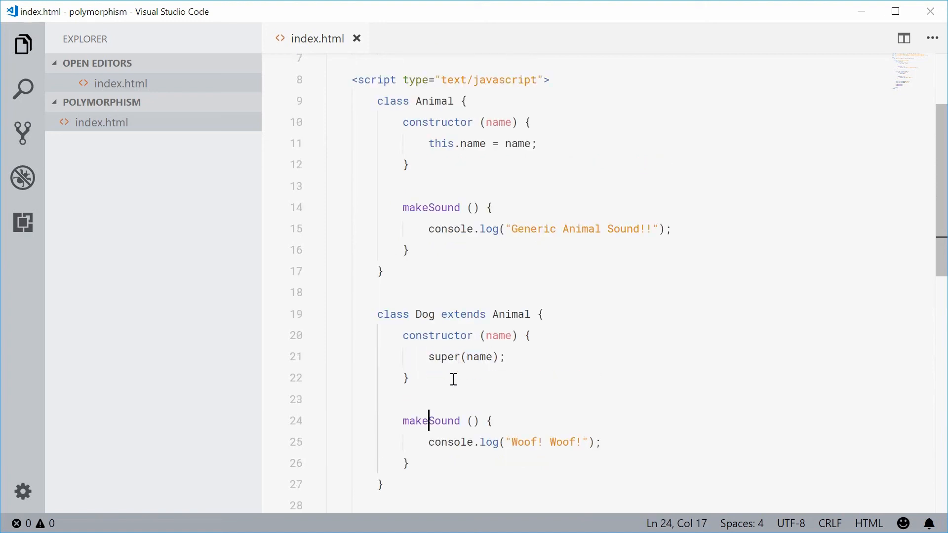
drag(403, 421, 408, 463)
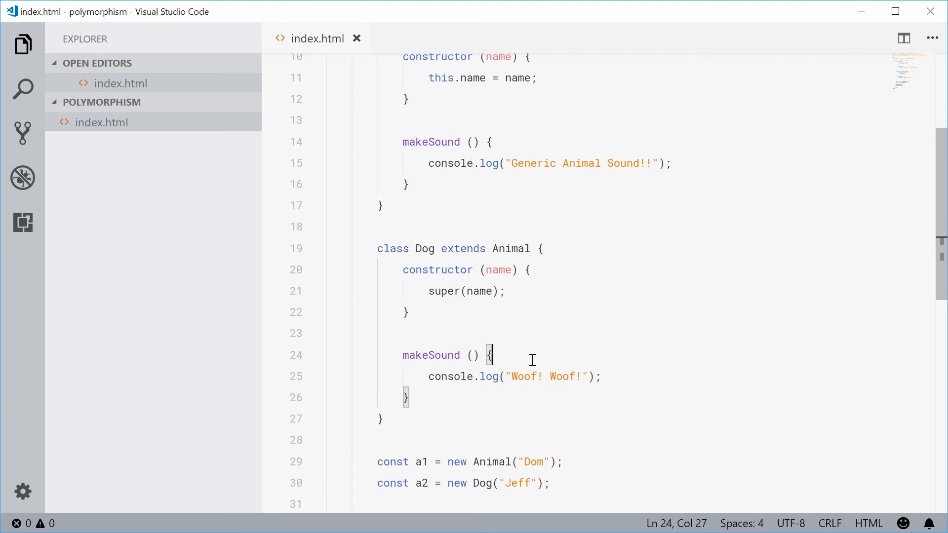
mouse_move(606, 277)
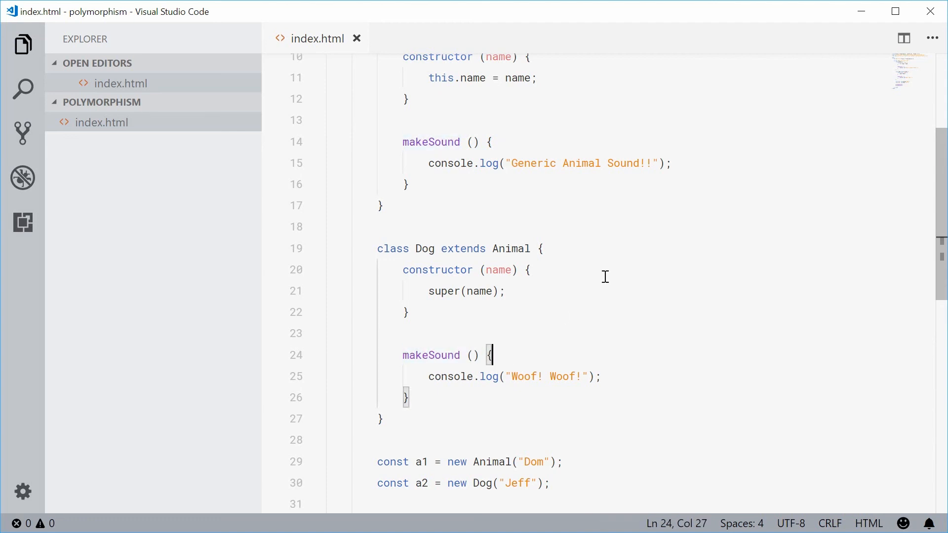
text(super.makeSound();)
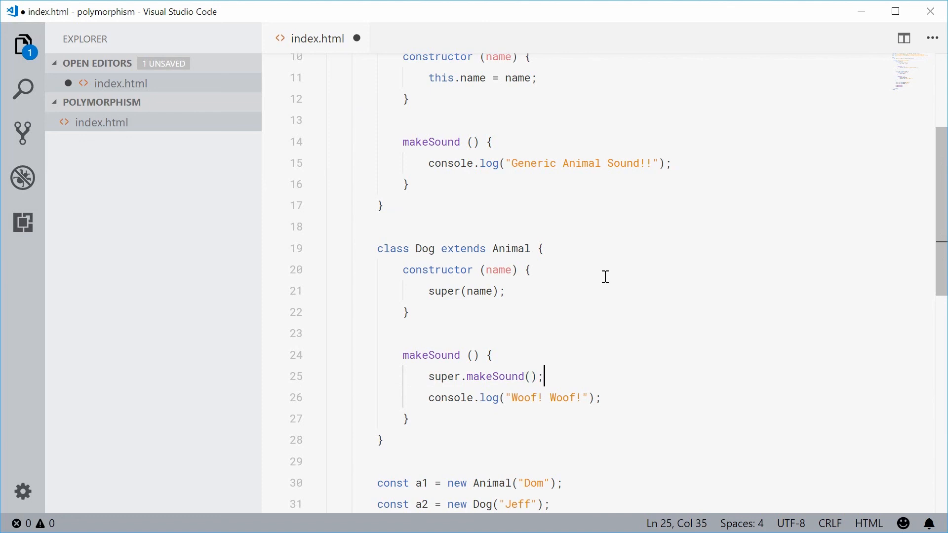
key(Ctrl+s)
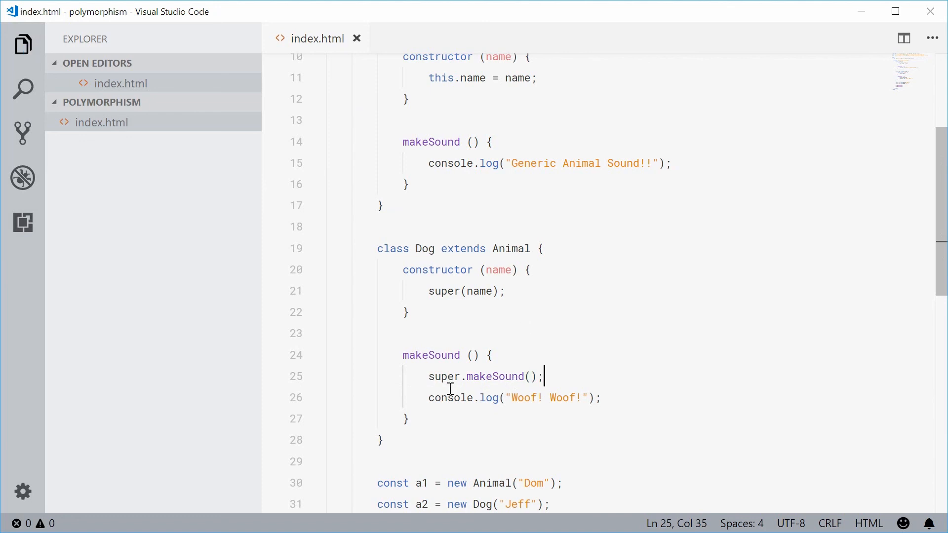
Review the parent's generic log and Dog's Woof! Woof! line while explaining.
double_click(510, 249)
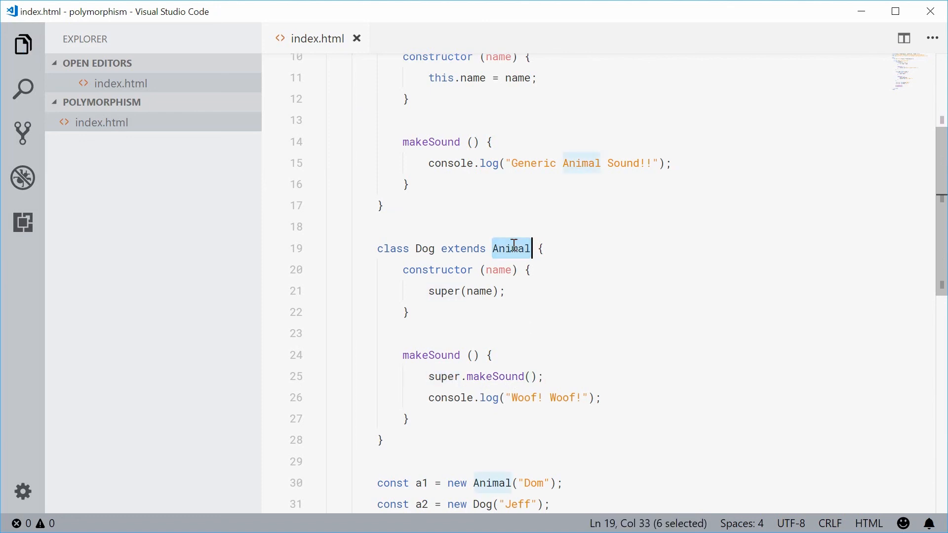
double_click(430, 143)
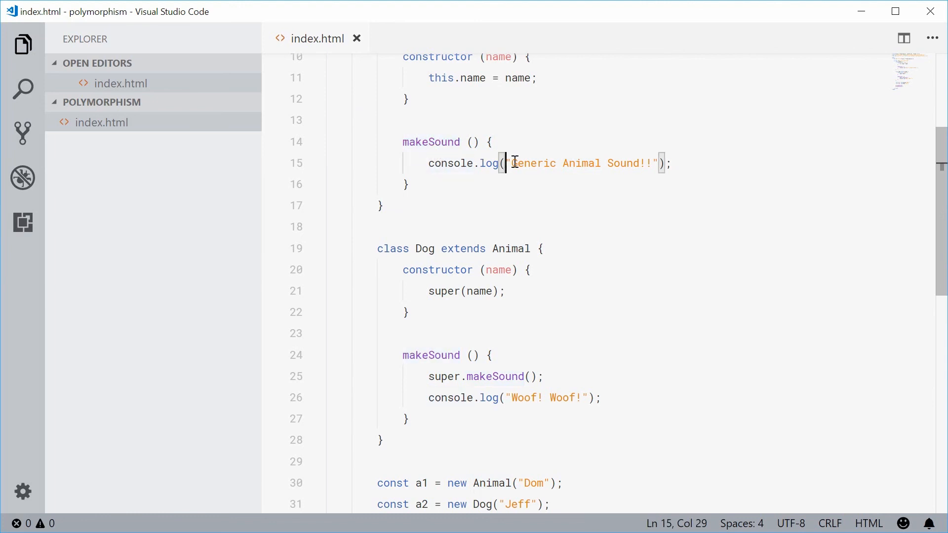
click(504, 398)
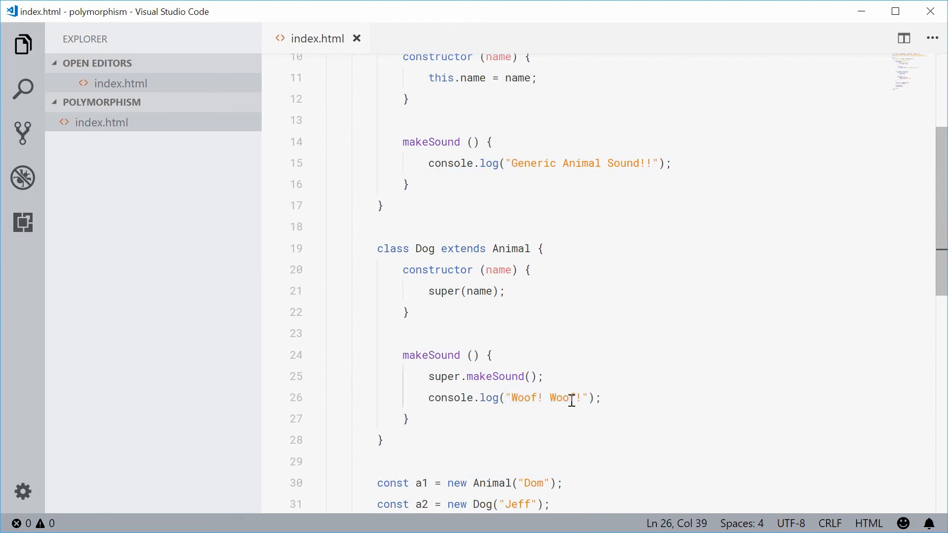
mouse_move(565, 385)
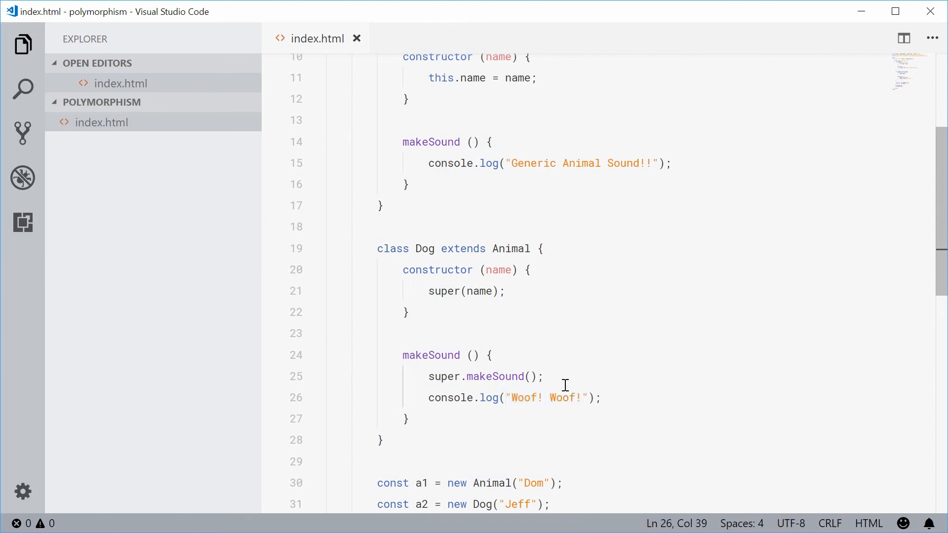
drag(428, 377, 543, 376)
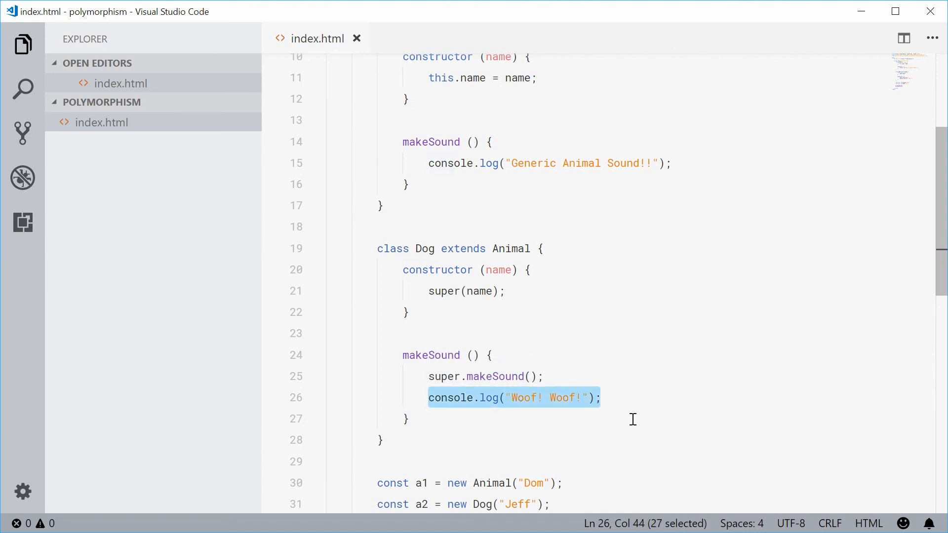
double_click(425, 248)
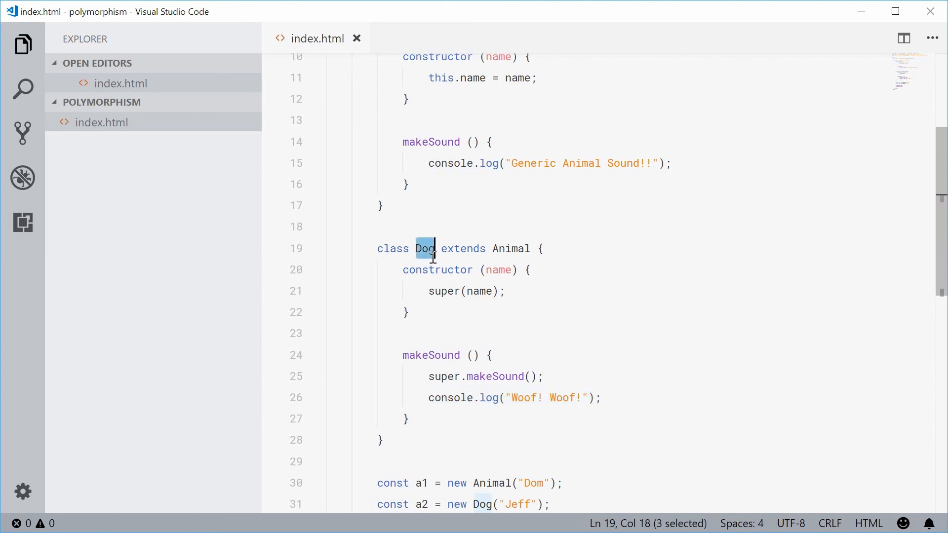
mouse_move(586, 316)
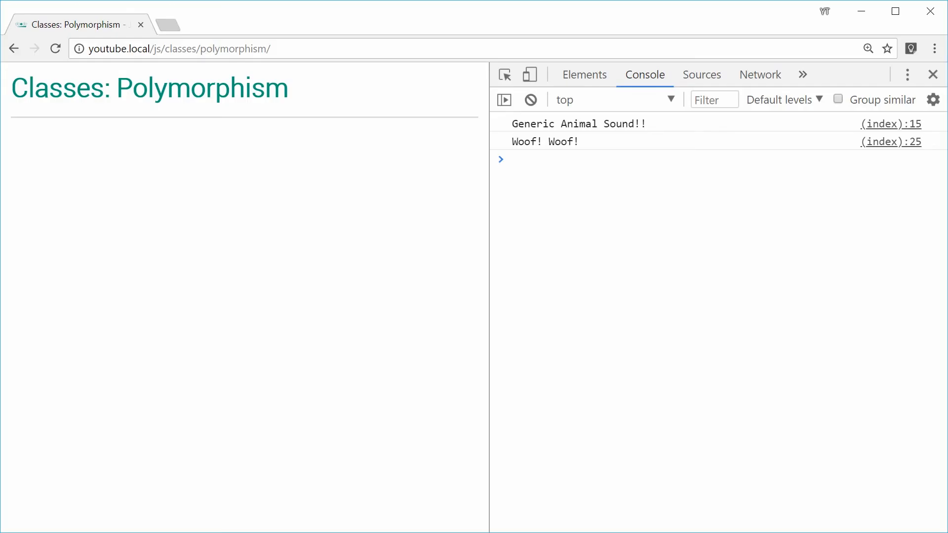
Reload the page so the console logs the generic sound twice then Woof! Woof!
click(54, 48)
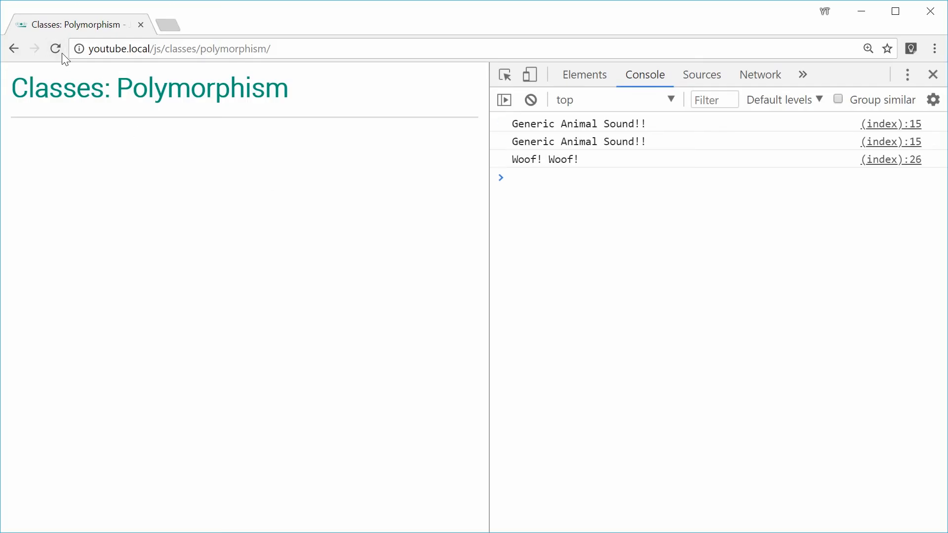
mouse_move(513, 150)
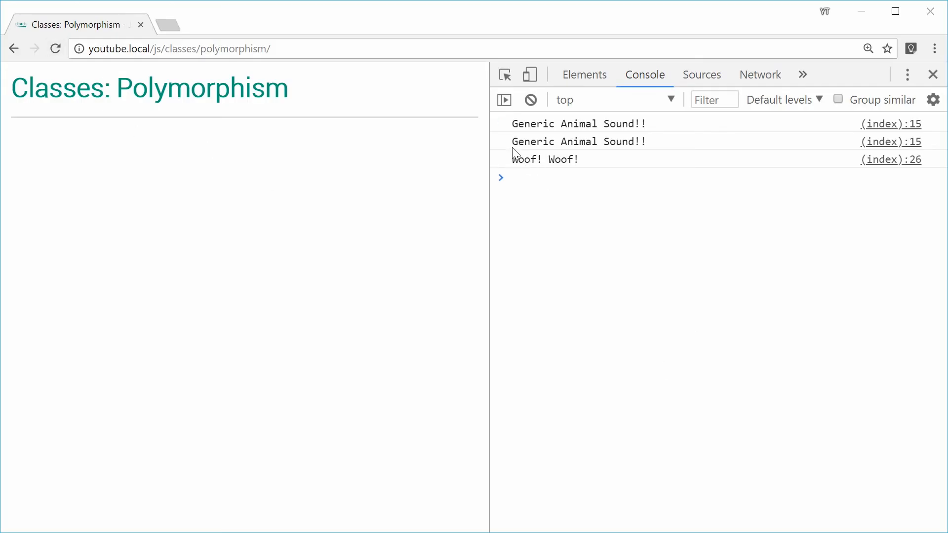
mouse_move(521, 167)
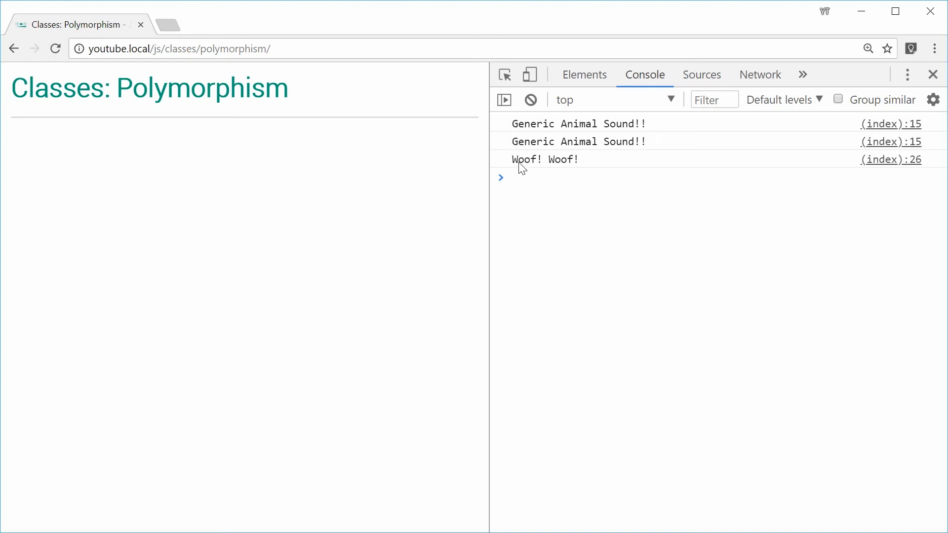
mouse_move(575, 166)
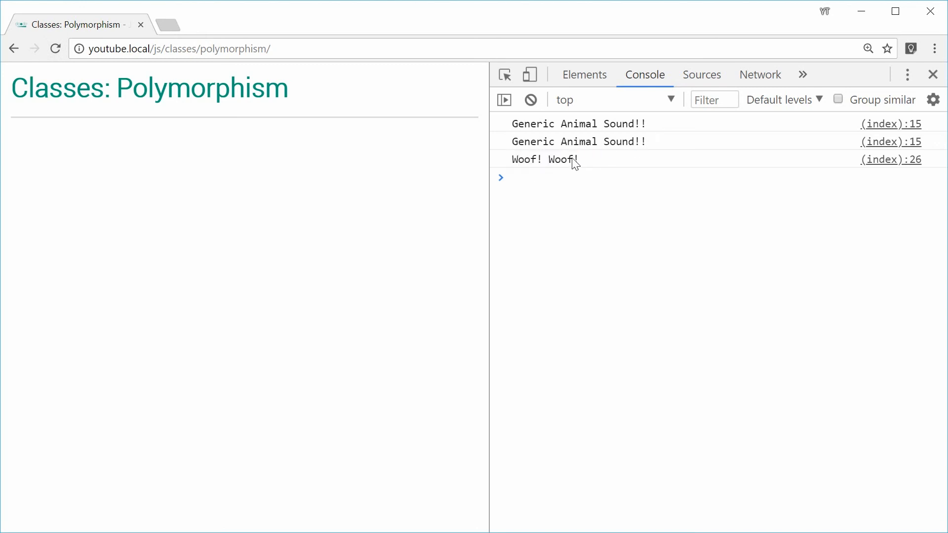